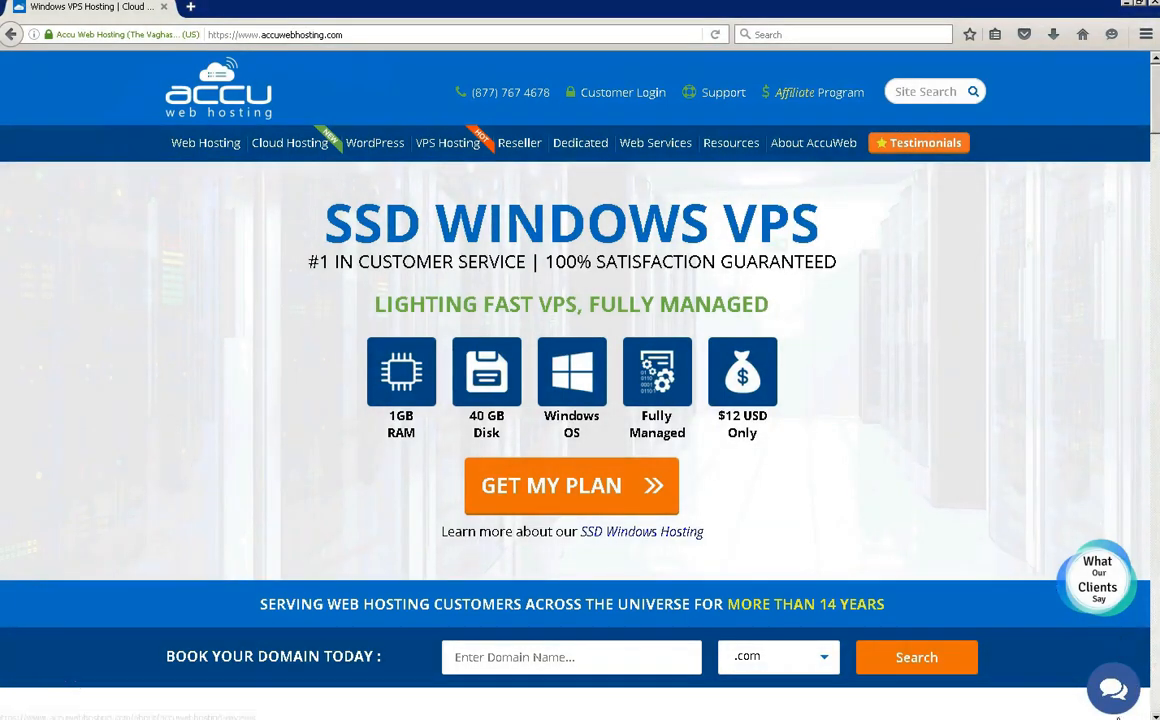
{"action": "mouse_move", "coordinate": [1080, 708]}
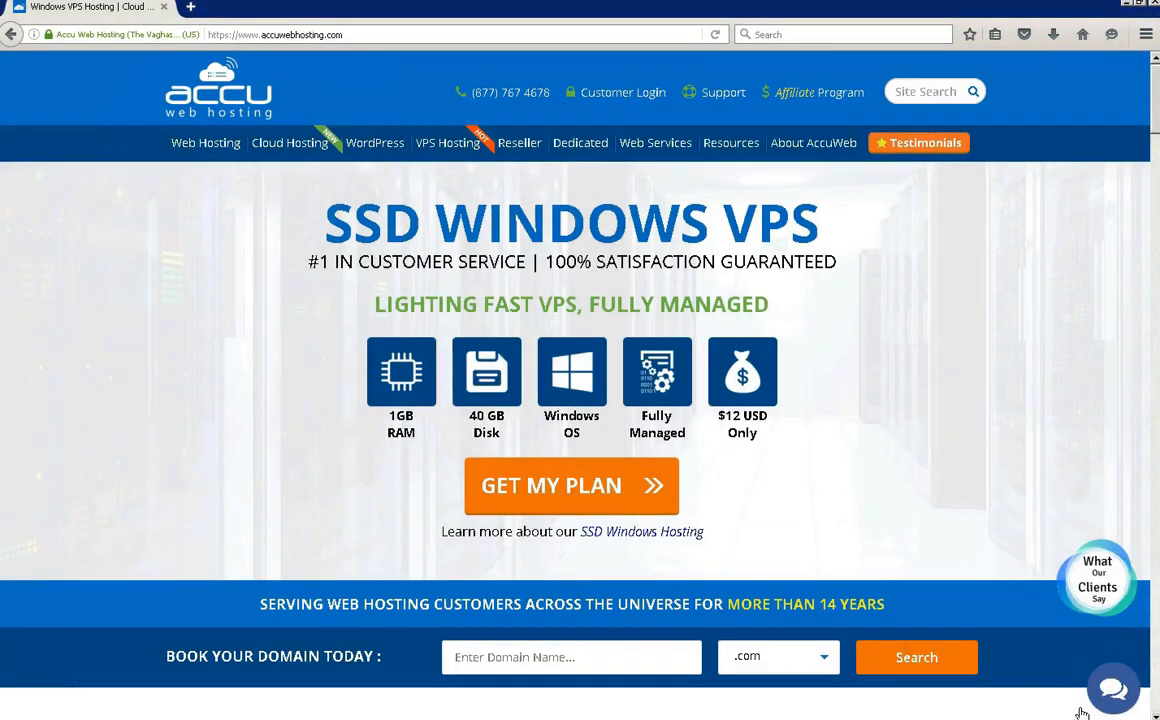
{"action": "mouse_move", "coordinate": [165, 181]}
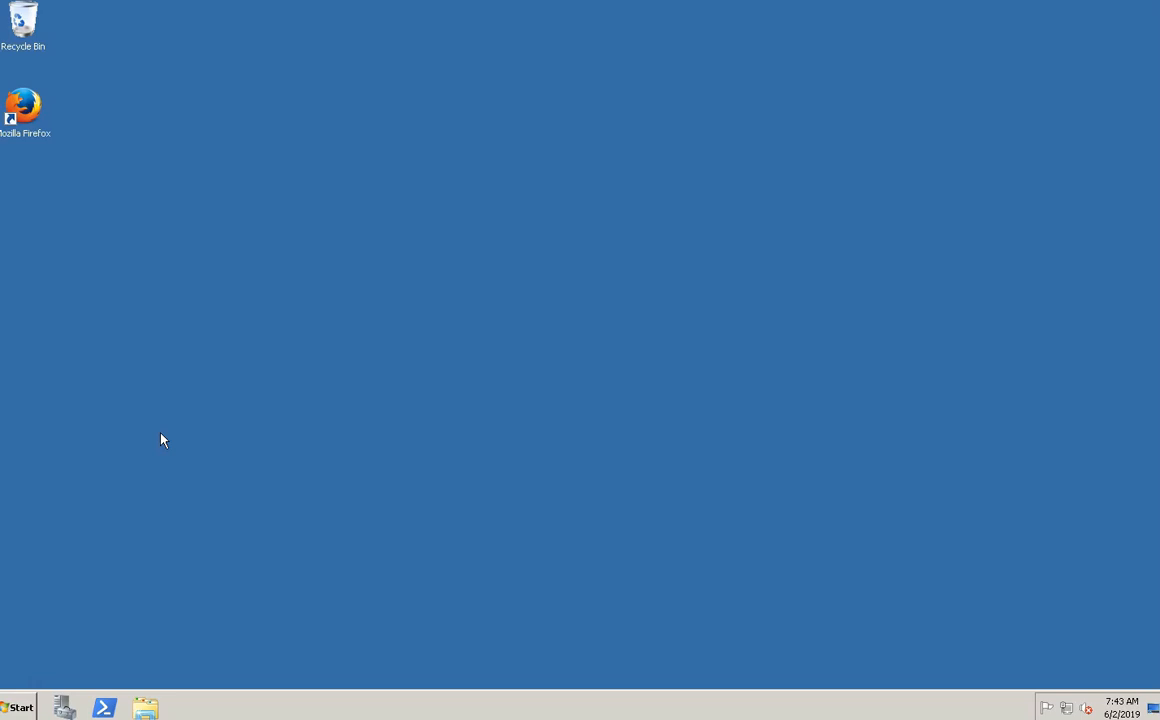
{"action": "mouse_move", "coordinate": [757, 135]}
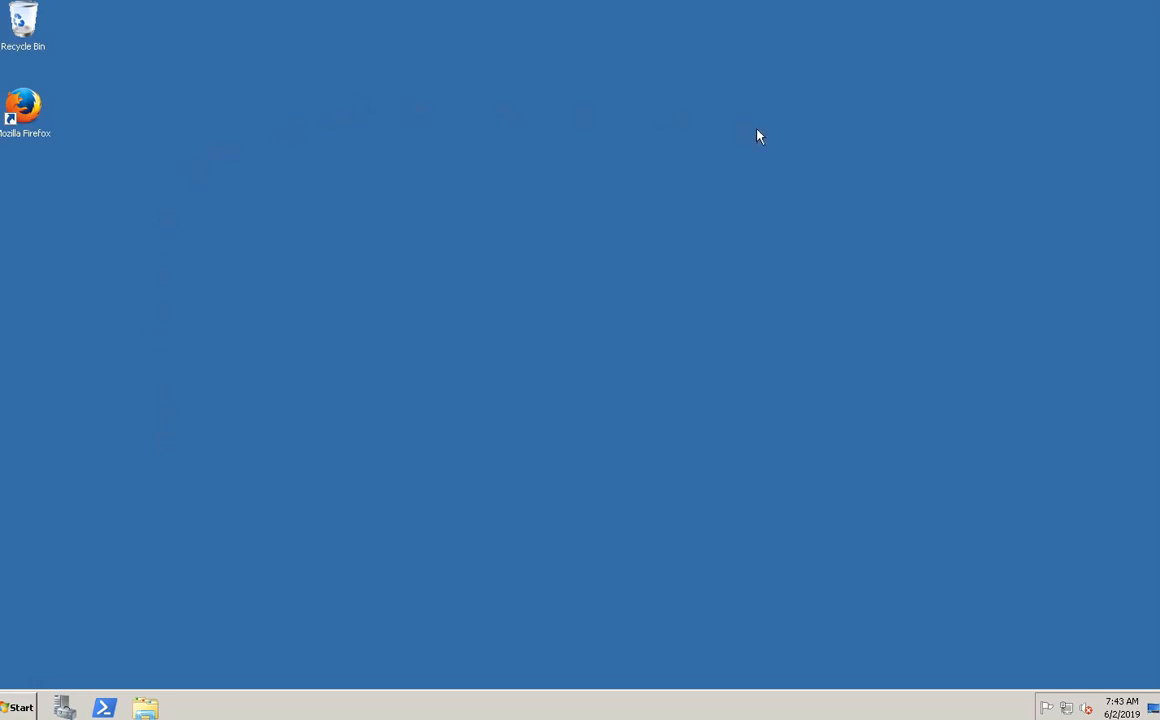
{"action": "mouse_move", "coordinate": [566, 492]}
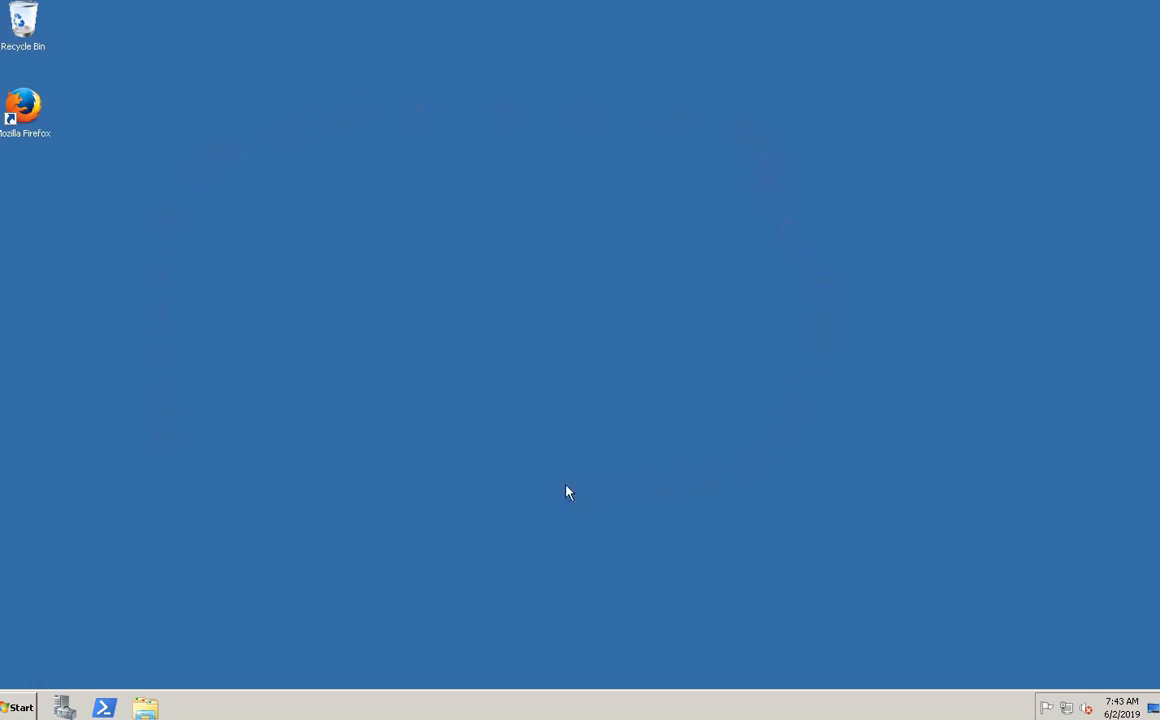
{"action": "mouse_move", "coordinate": [26, 645]}
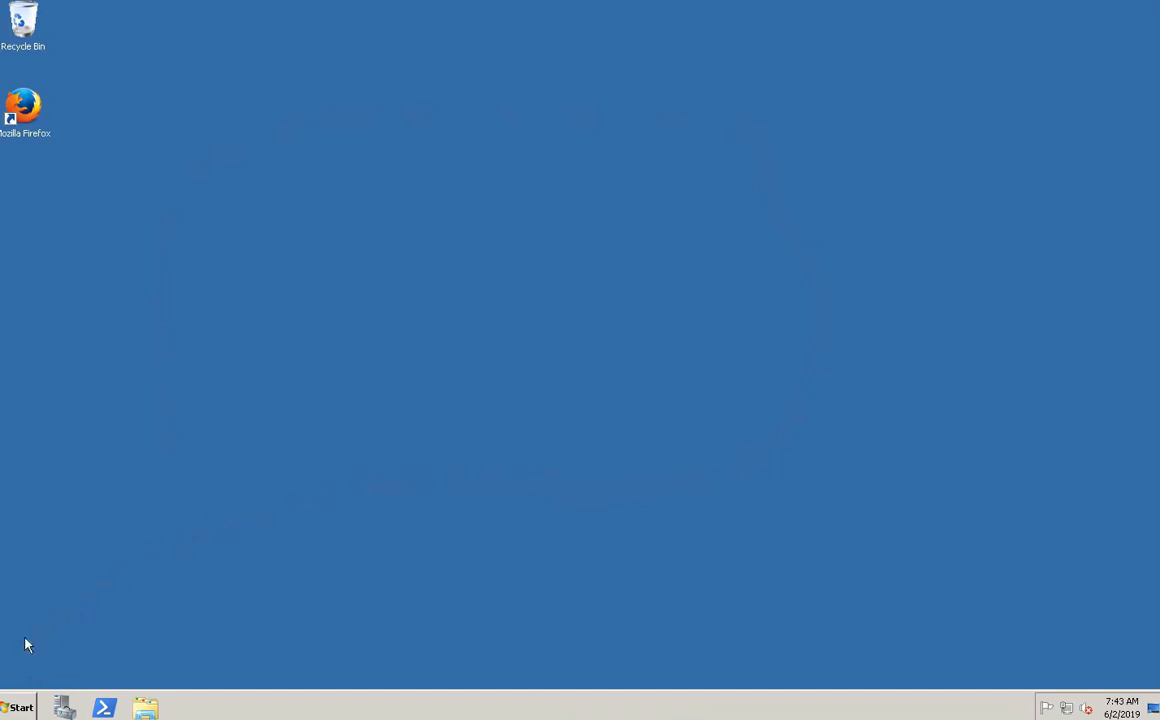
Show the Administrative Tools list in the Start menu
{"action": "left_click", "coordinate": [17, 701]}
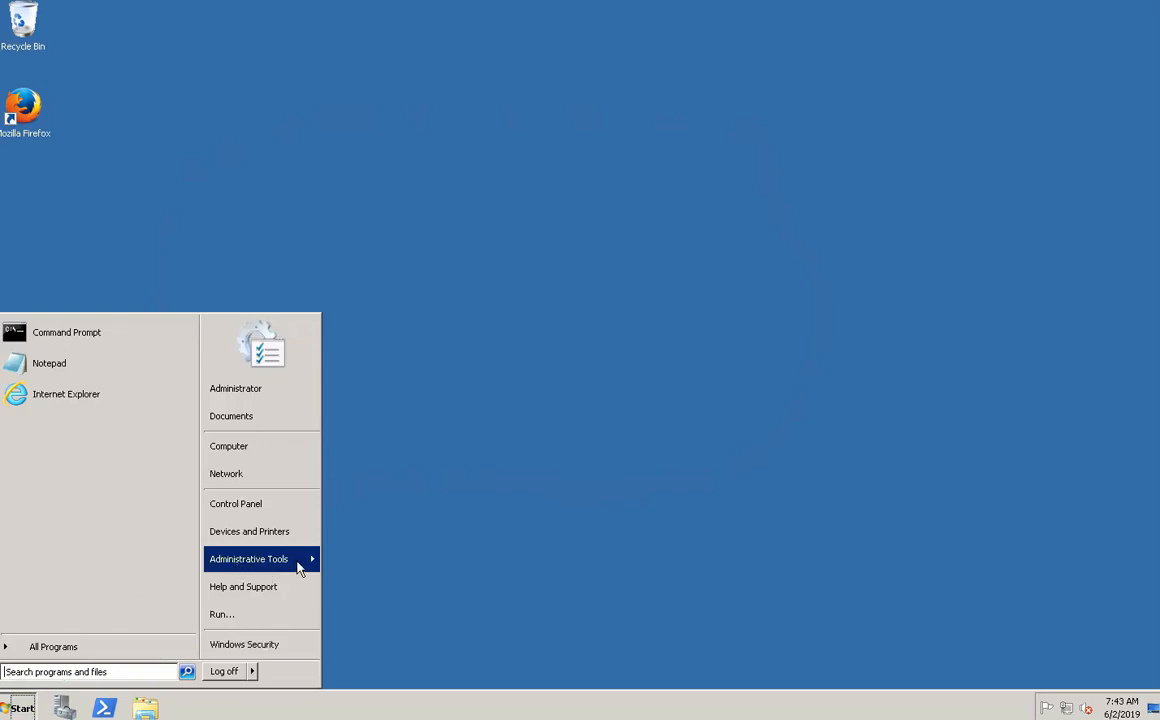
{"action": "left_click", "coordinate": [249, 559]}
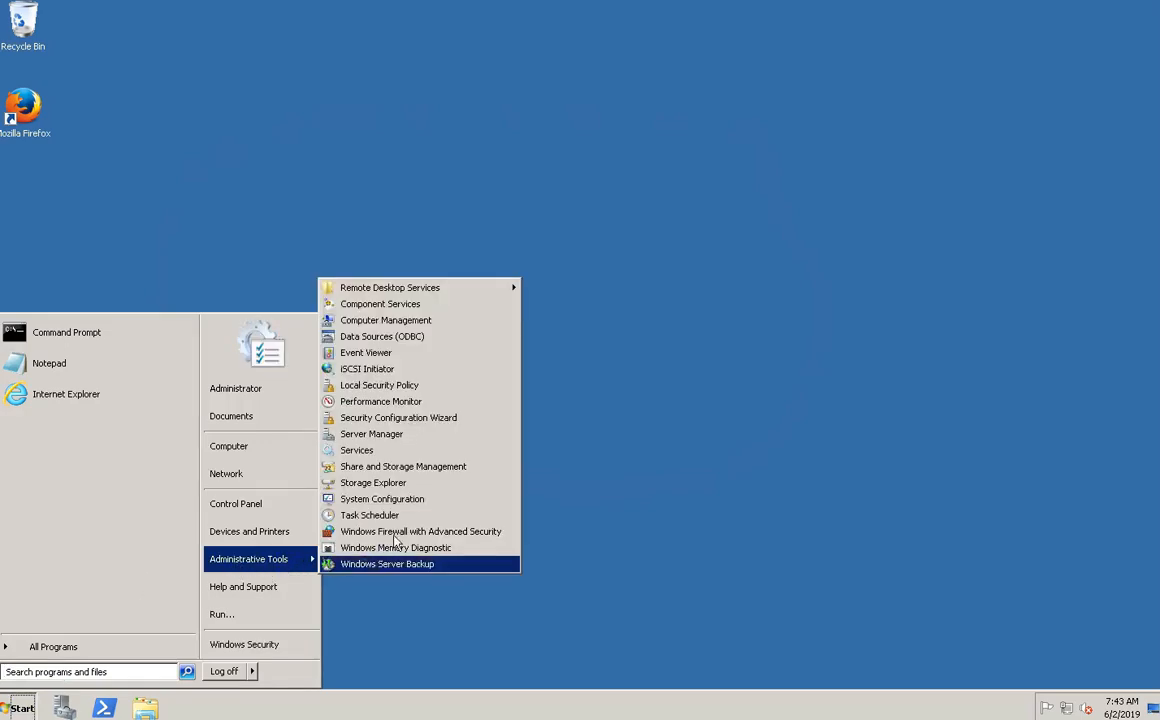
{"action": "mouse_move", "coordinate": [383, 444]}
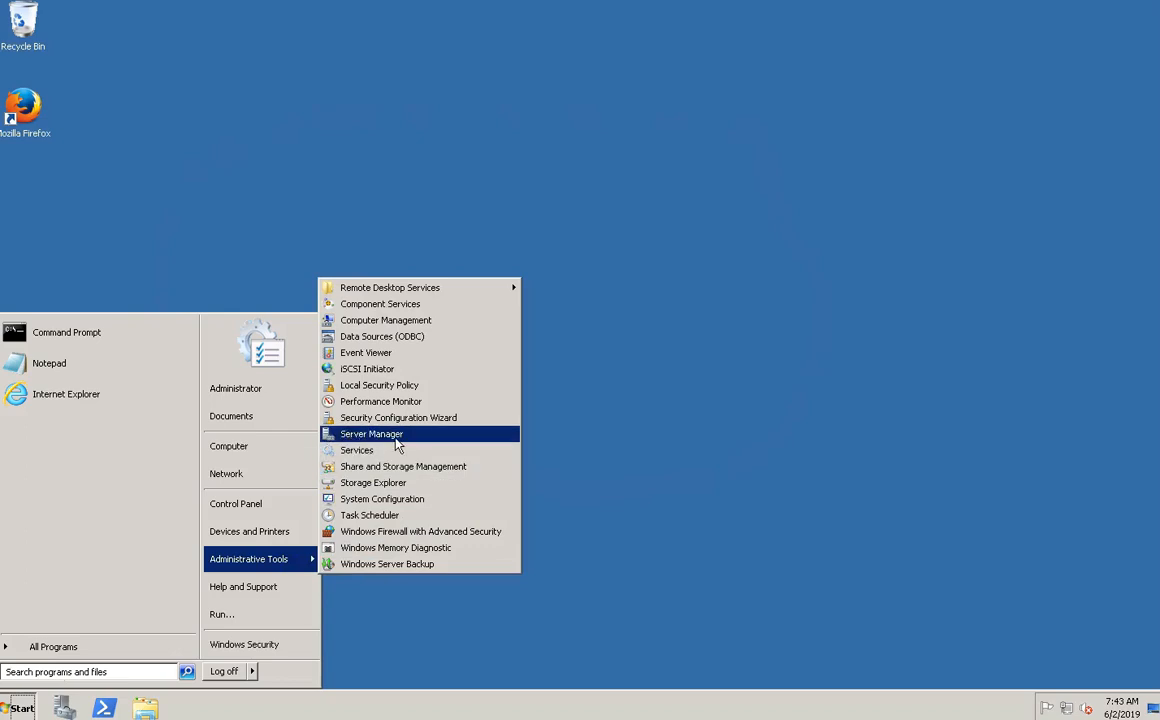
Launch Server Manager, view the Features summary, and start the Add Features Wizard
{"action": "left_click", "coordinate": [371, 434]}
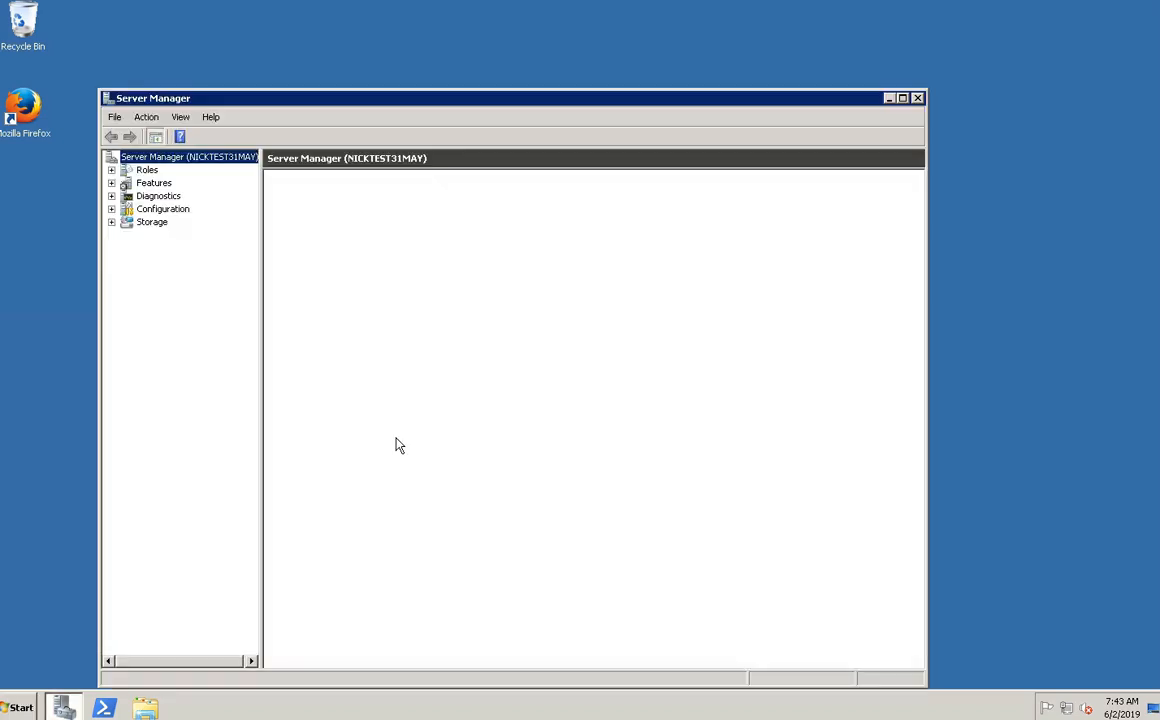
{"action": "left_click", "coordinate": [189, 157]}
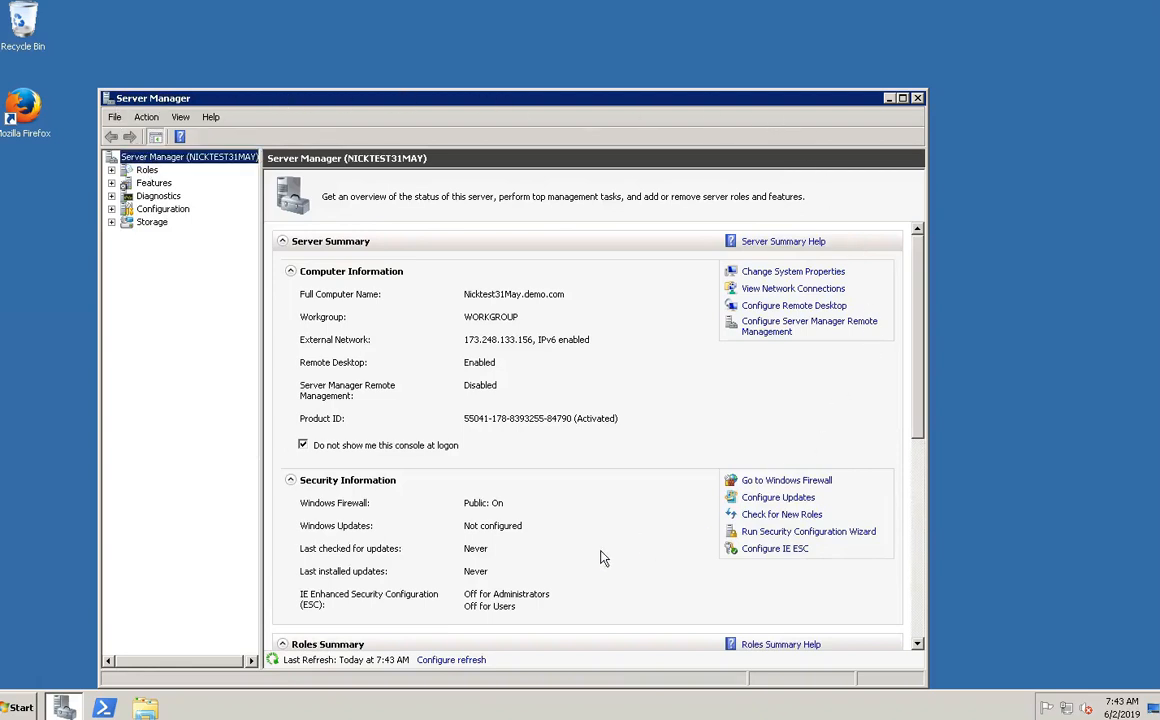
{"action": "mouse_move", "coordinate": [177, 213]}
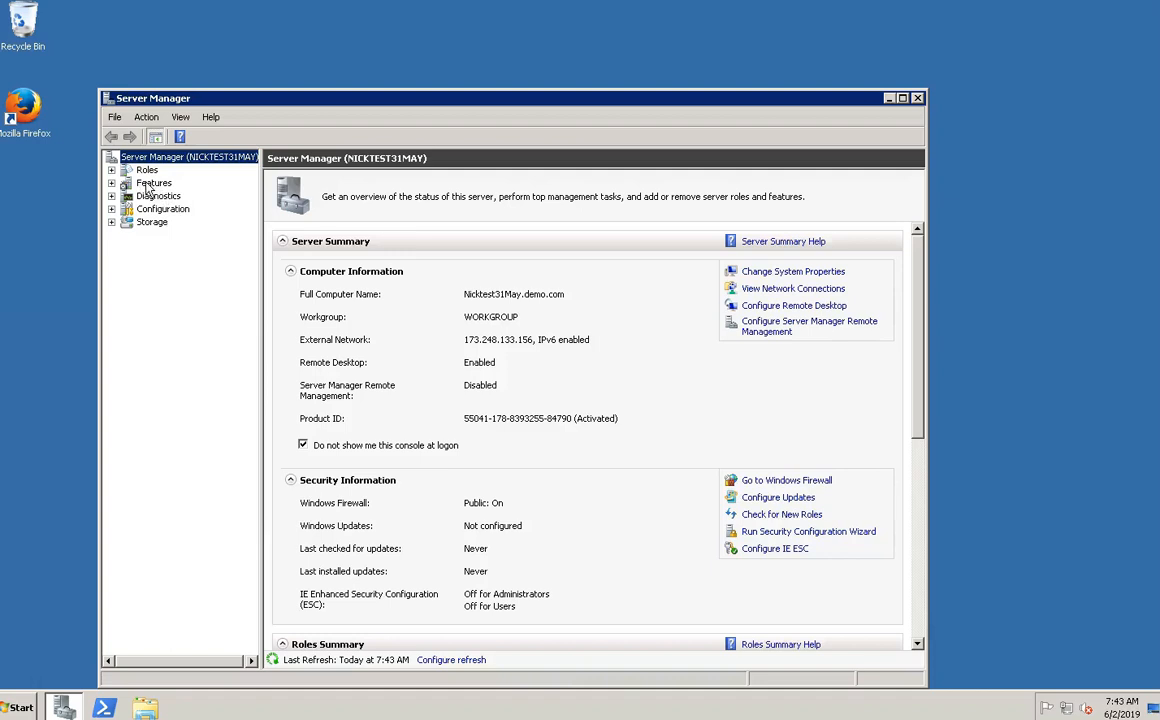
{"action": "left_click", "coordinate": [153, 183]}
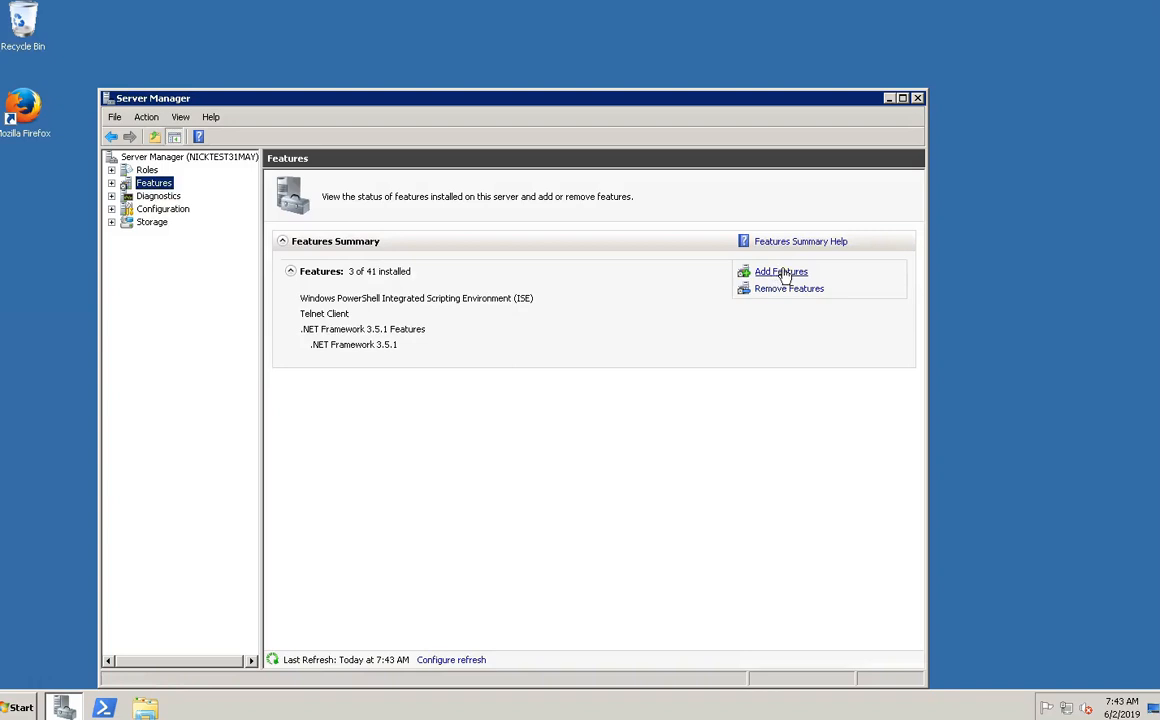
{"action": "mouse_move", "coordinate": [789, 277]}
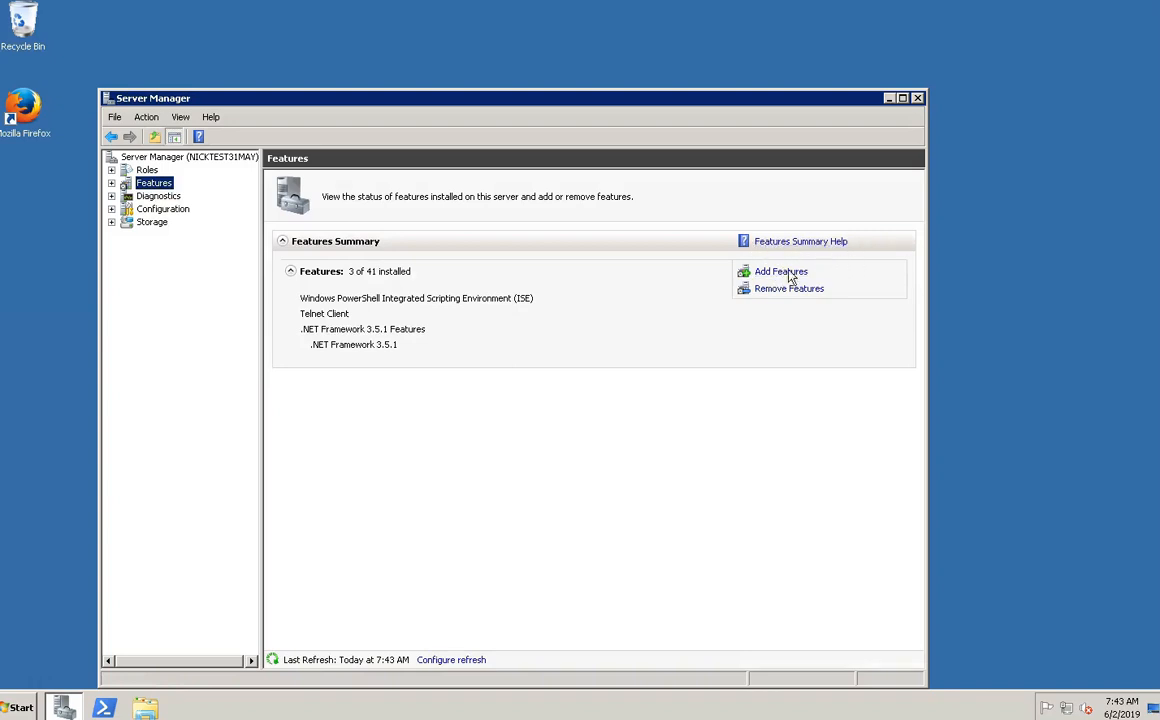
{"action": "left_click", "coordinate": [779, 271]}
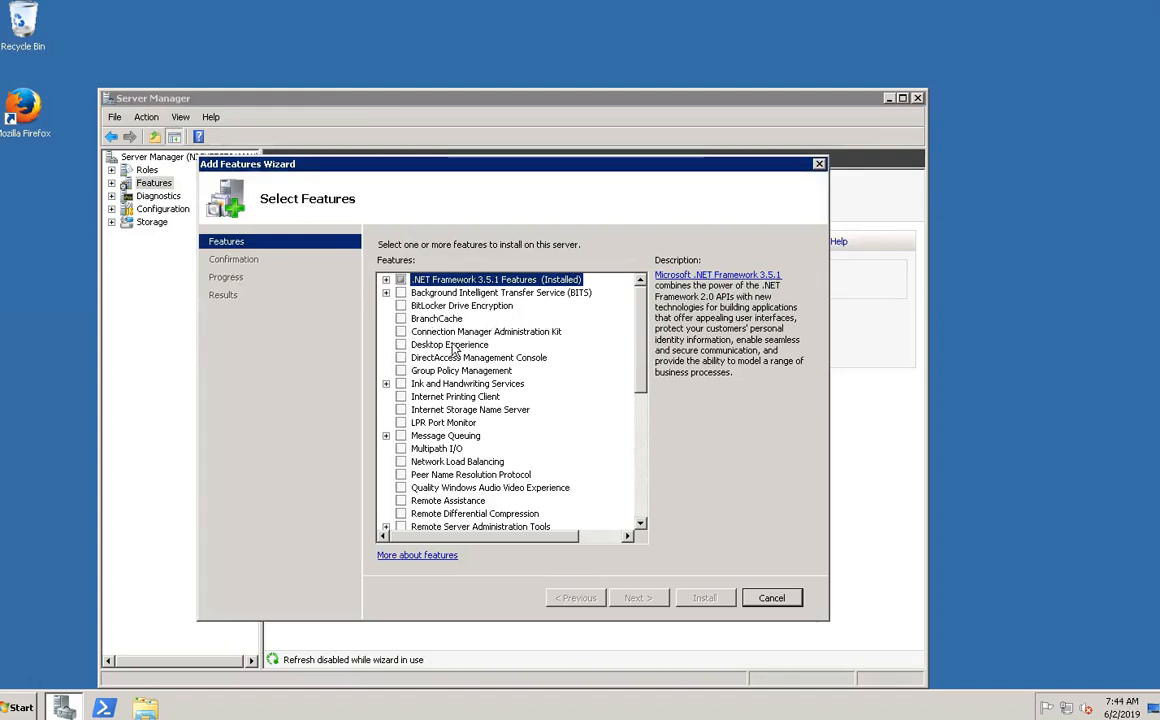
Select Desktop Experience with its required Ink Support features and reach the confirmation page
{"action": "left_click", "coordinate": [401, 344]}
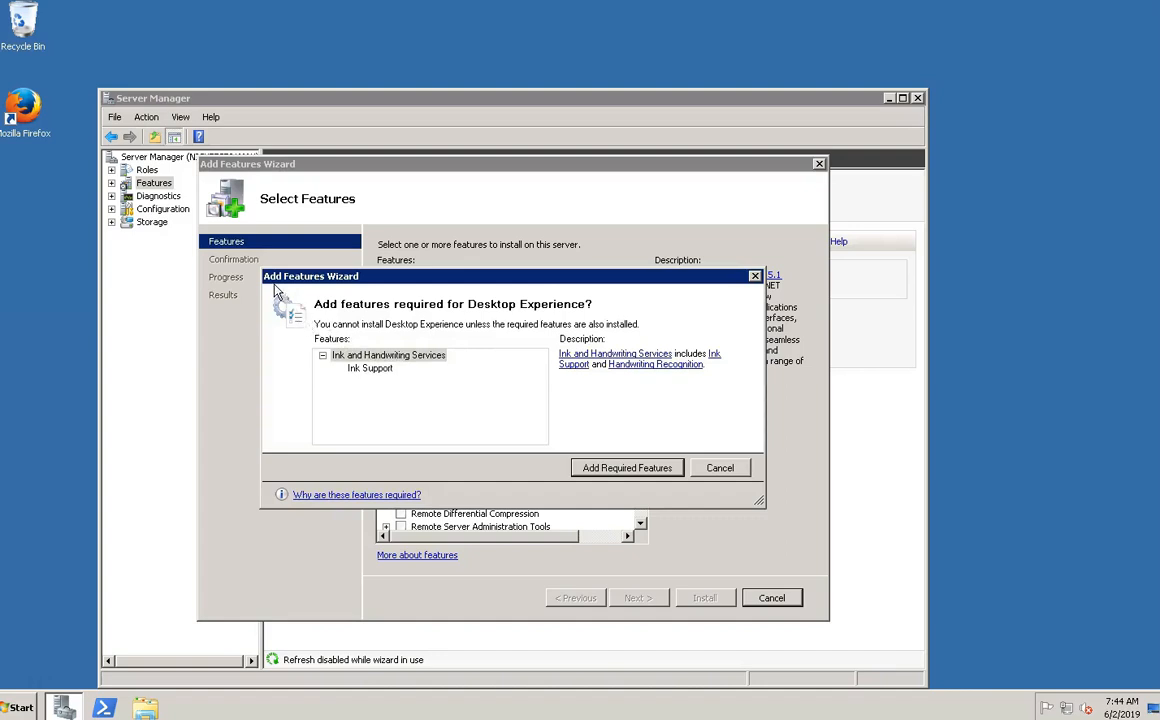
{"action": "mouse_move", "coordinate": [575, 428]}
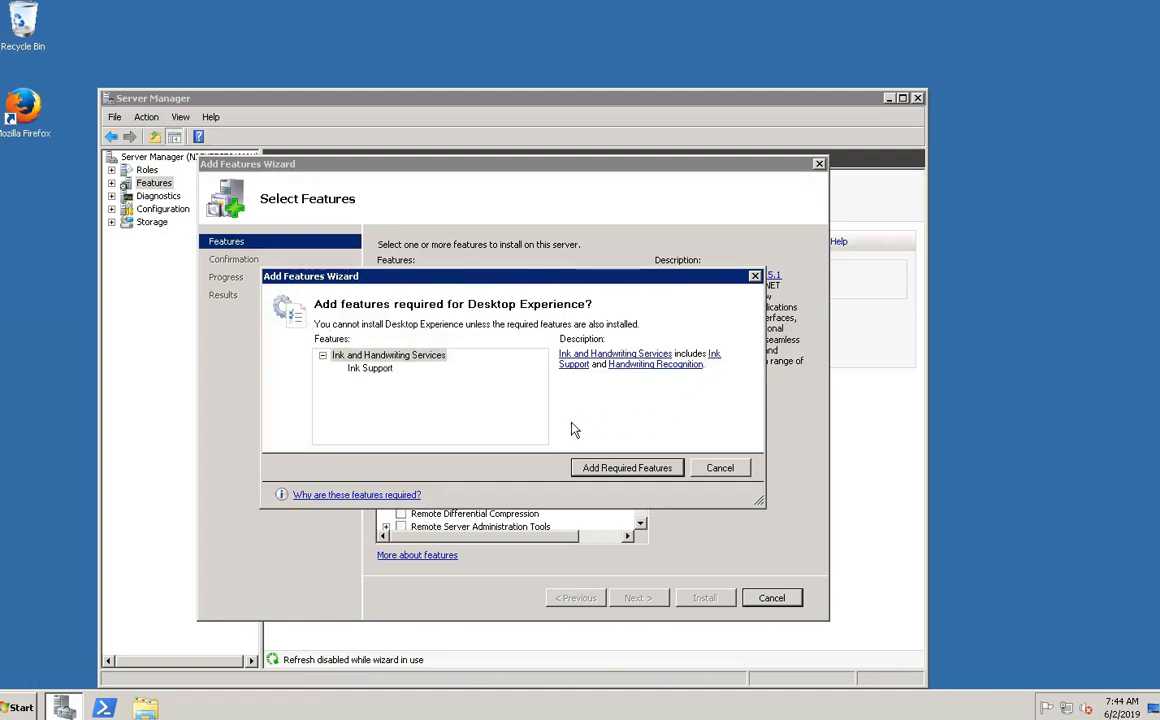
{"action": "mouse_move", "coordinate": [461, 422]}
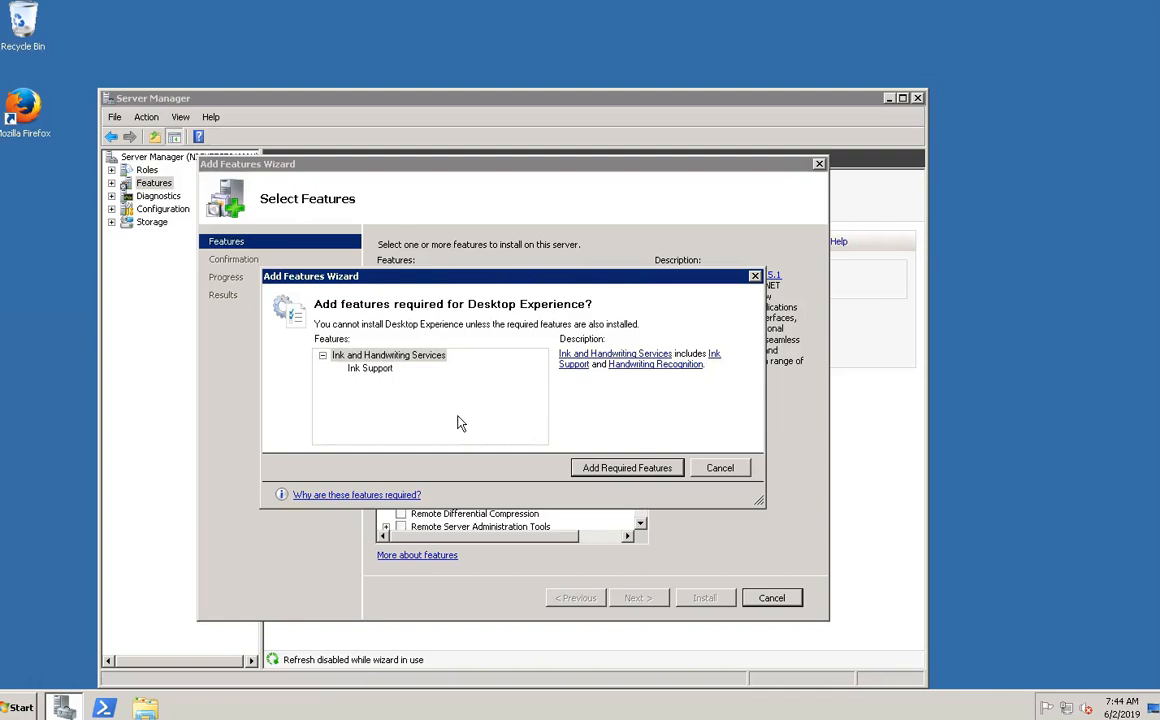
{"action": "mouse_move", "coordinate": [627, 468]}
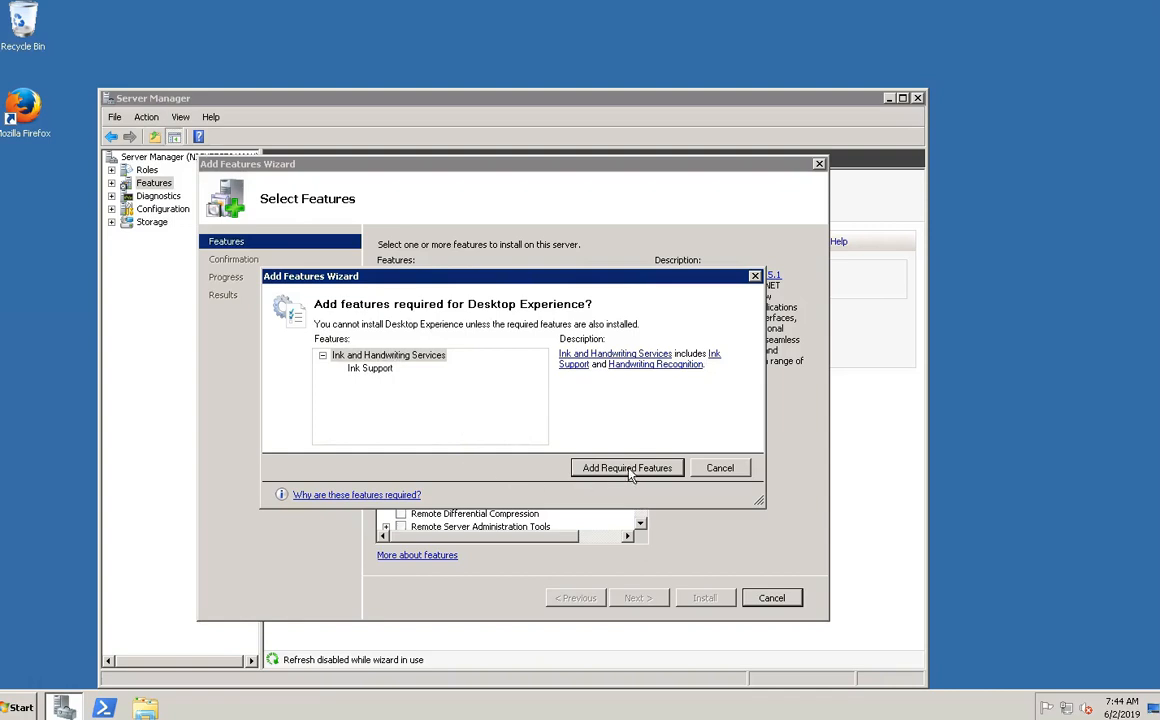
{"action": "left_click", "coordinate": [627, 467]}
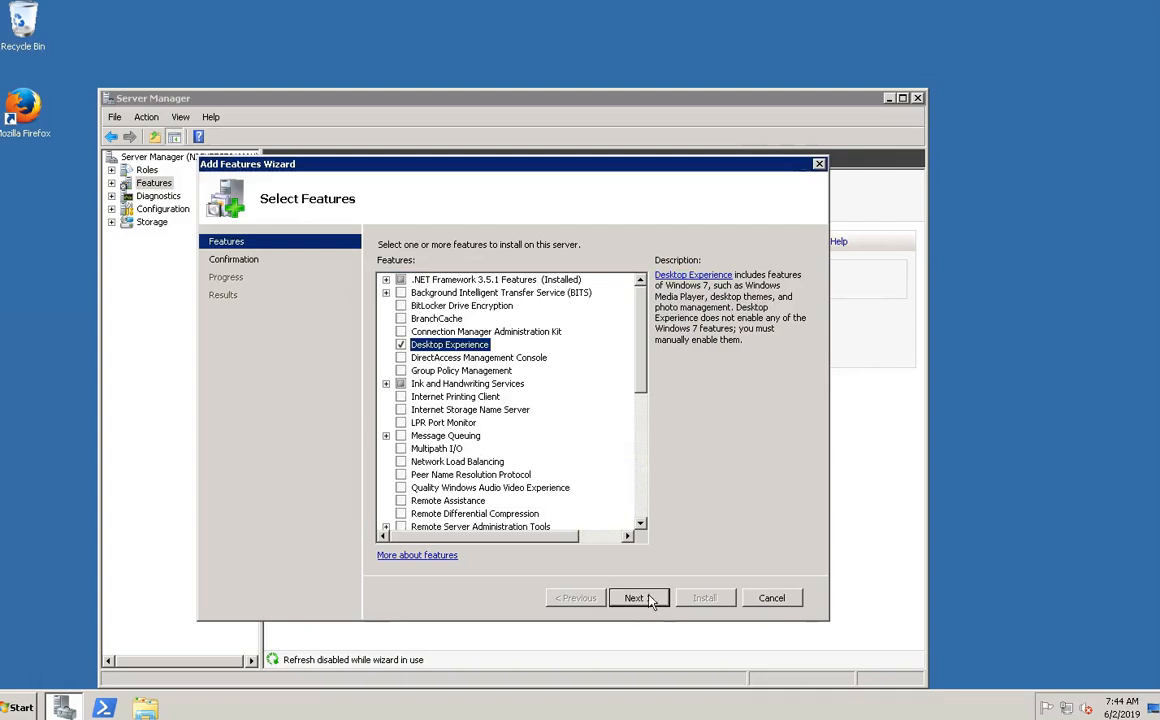
{"action": "left_click", "coordinate": [638, 597]}
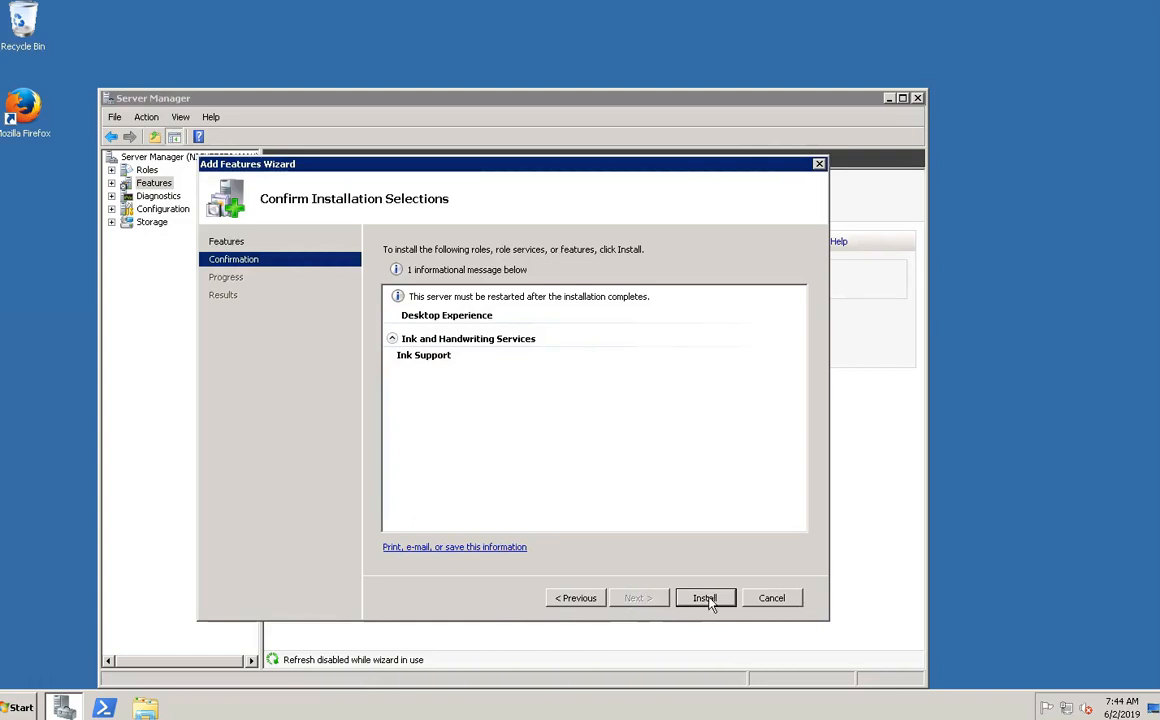
{"action": "mouse_move", "coordinate": [707, 603]}
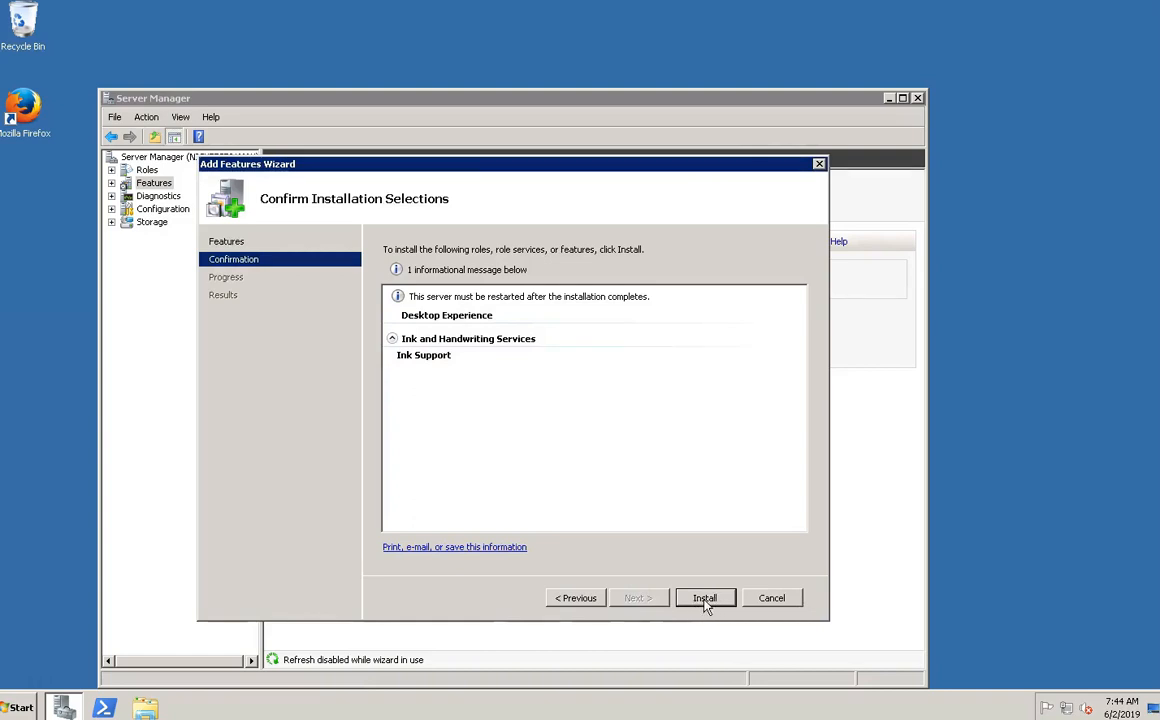
Start installing Desktop Experience and Ink and Handwriting Services
{"action": "left_click", "coordinate": [704, 597]}
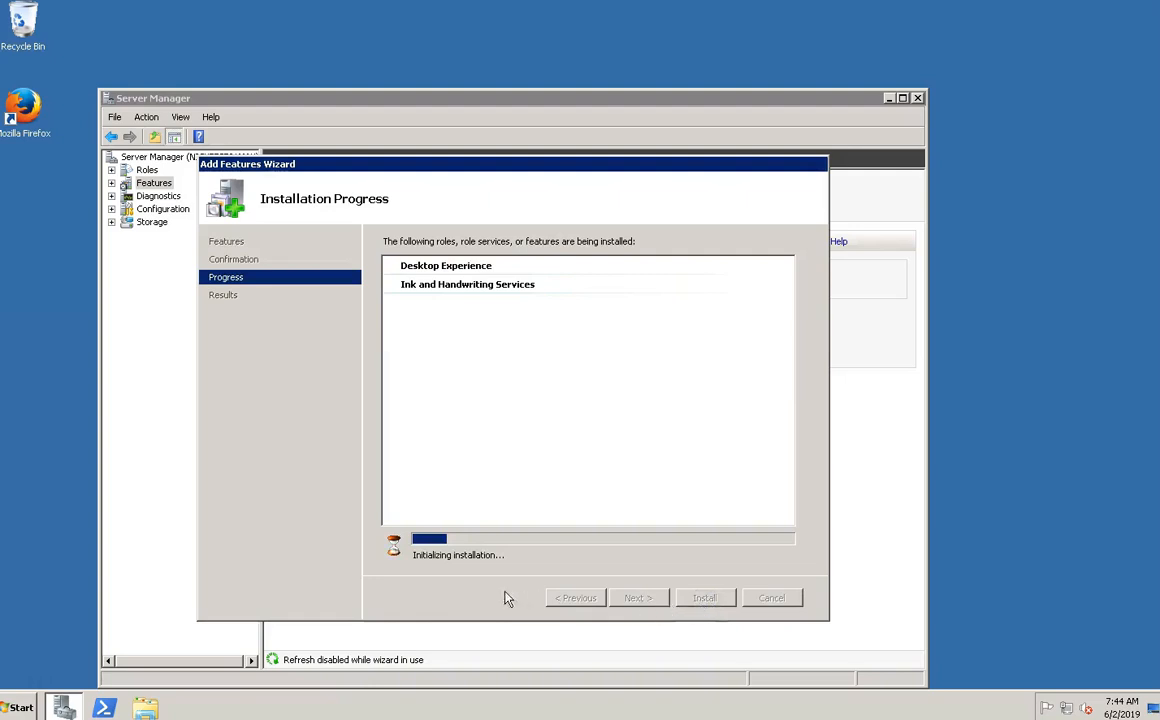
{"action": "mouse_move", "coordinate": [809, 552]}
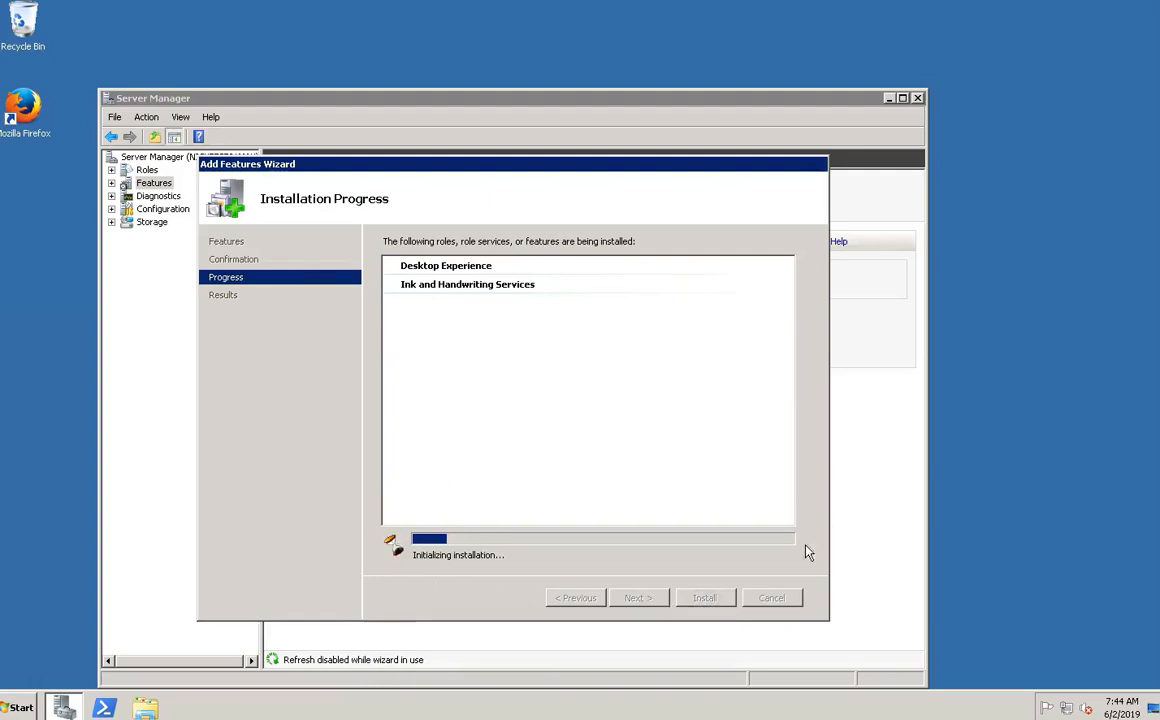
{"action": "mouse_move", "coordinate": [524, 564]}
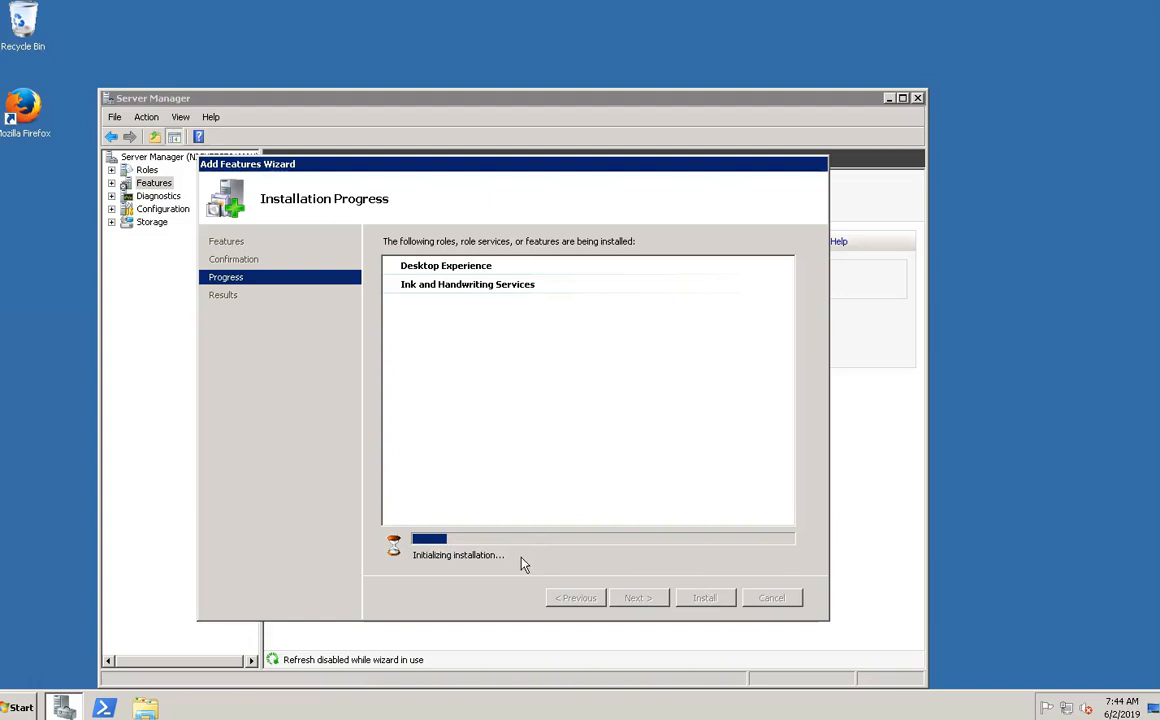
{"action": "mouse_move", "coordinate": [513, 571]}
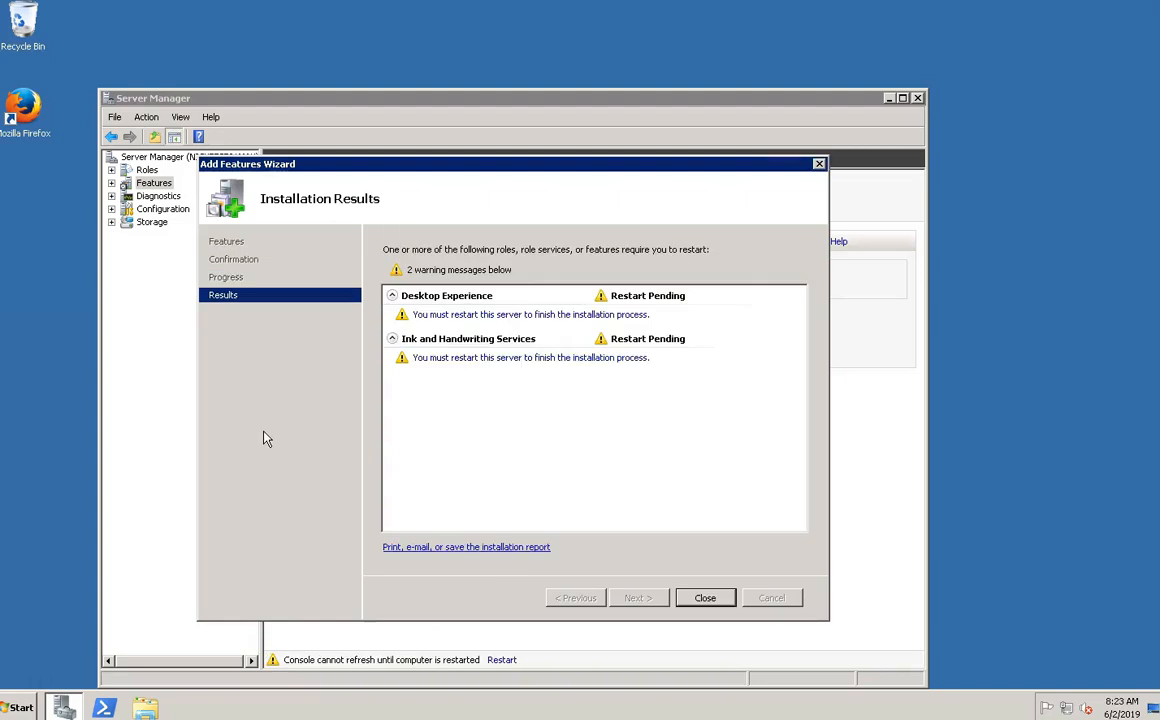
{"action": "mouse_move", "coordinate": [389, 277]}
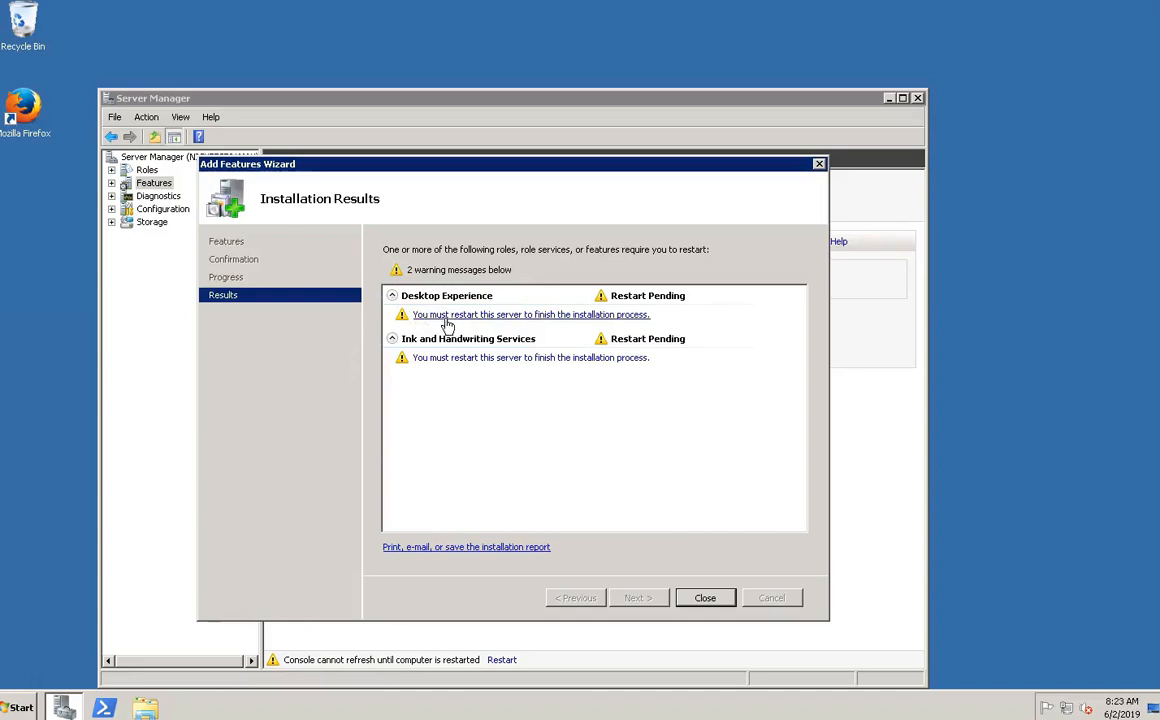
{"action": "mouse_move", "coordinate": [653, 328]}
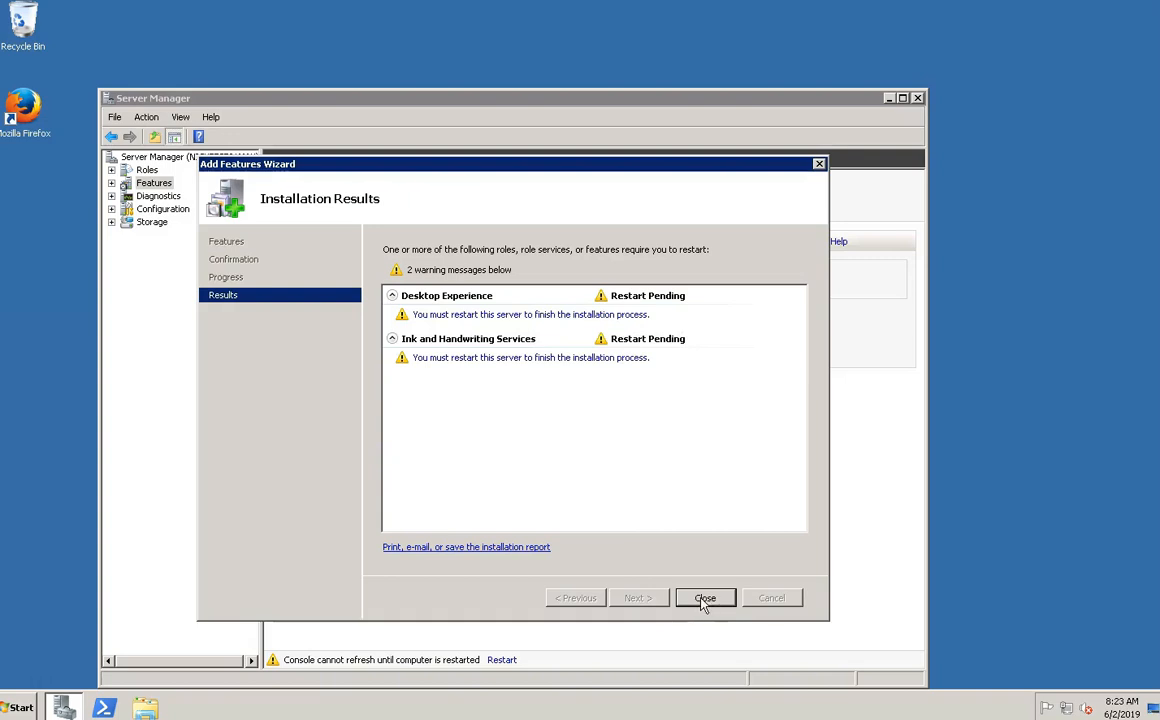
Close the restart-pending results and accept restarting the server now
{"action": "left_click", "coordinate": [705, 597]}
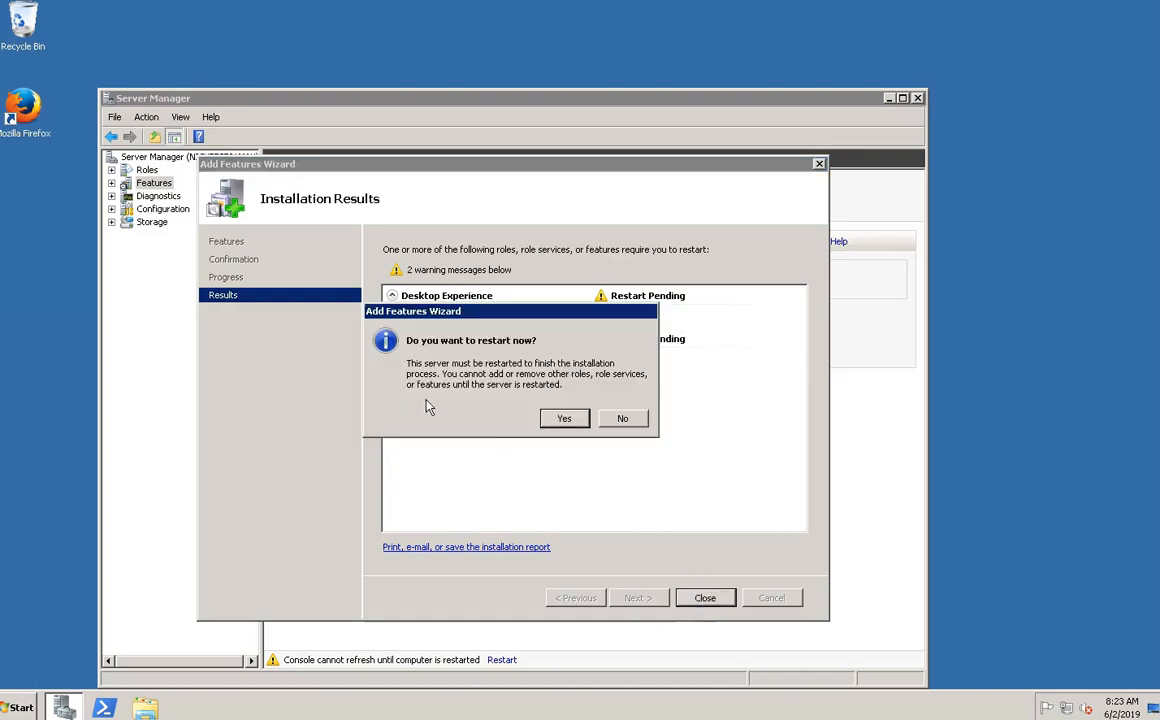
{"action": "mouse_move", "coordinate": [669, 384]}
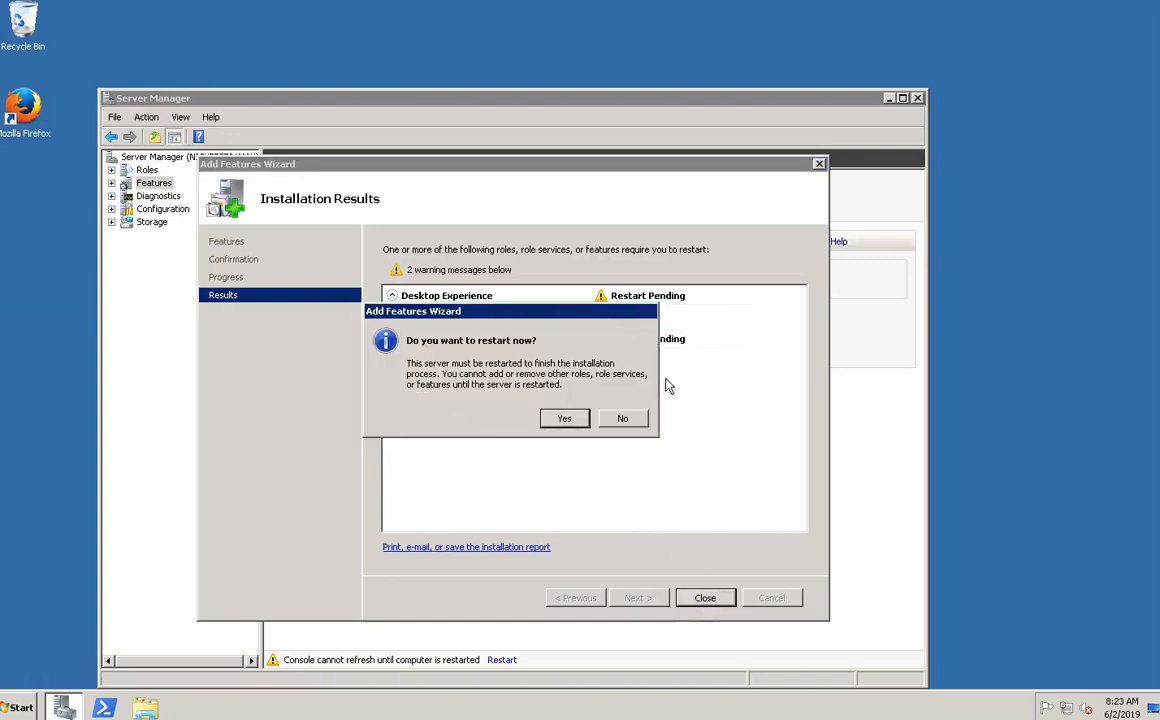
{"action": "mouse_move", "coordinate": [533, 347]}
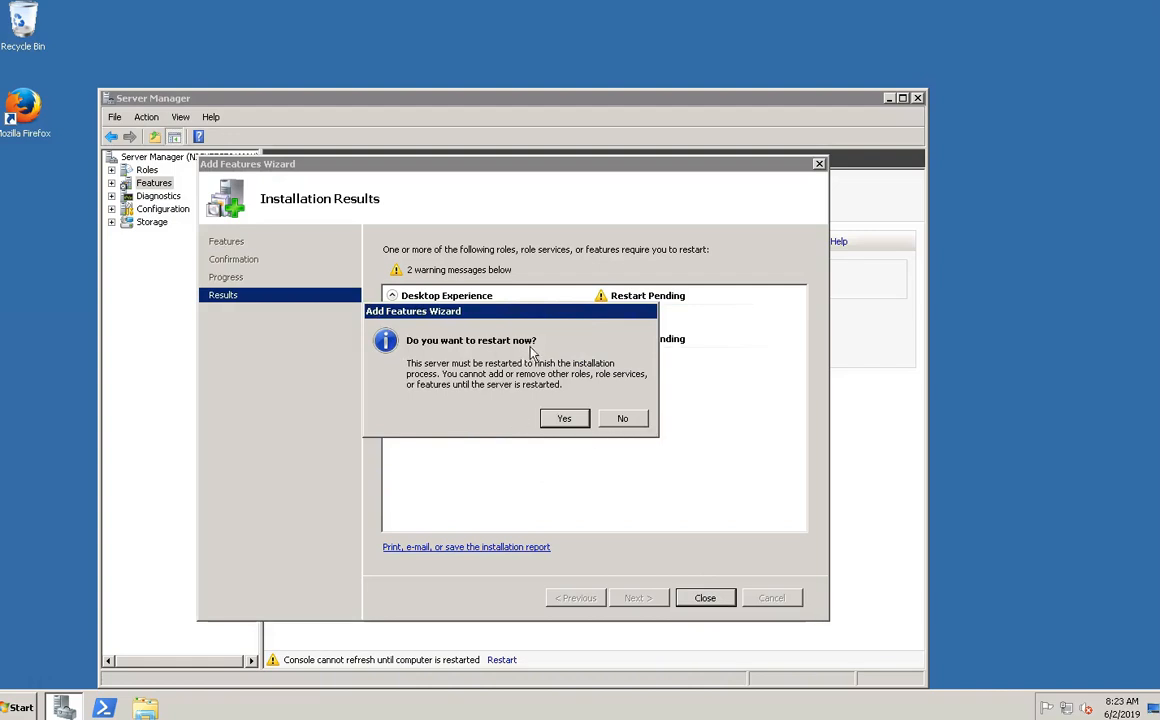
{"action": "mouse_move", "coordinate": [532, 384]}
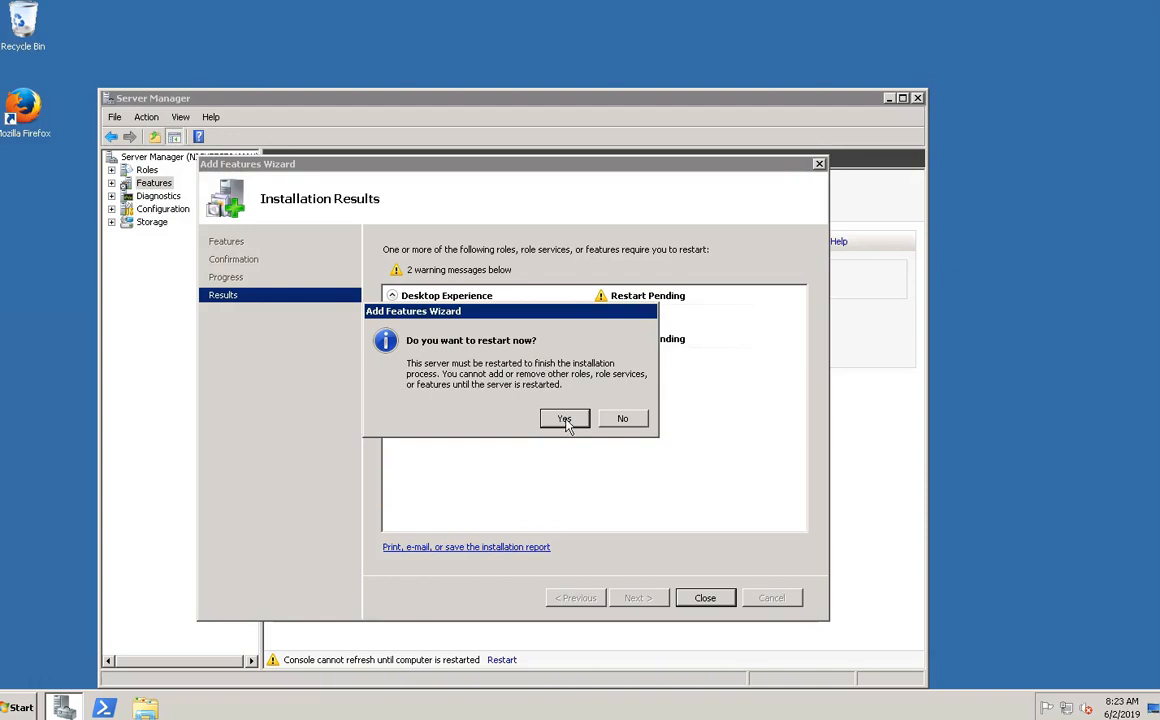
{"action": "mouse_move", "coordinate": [593, 437]}
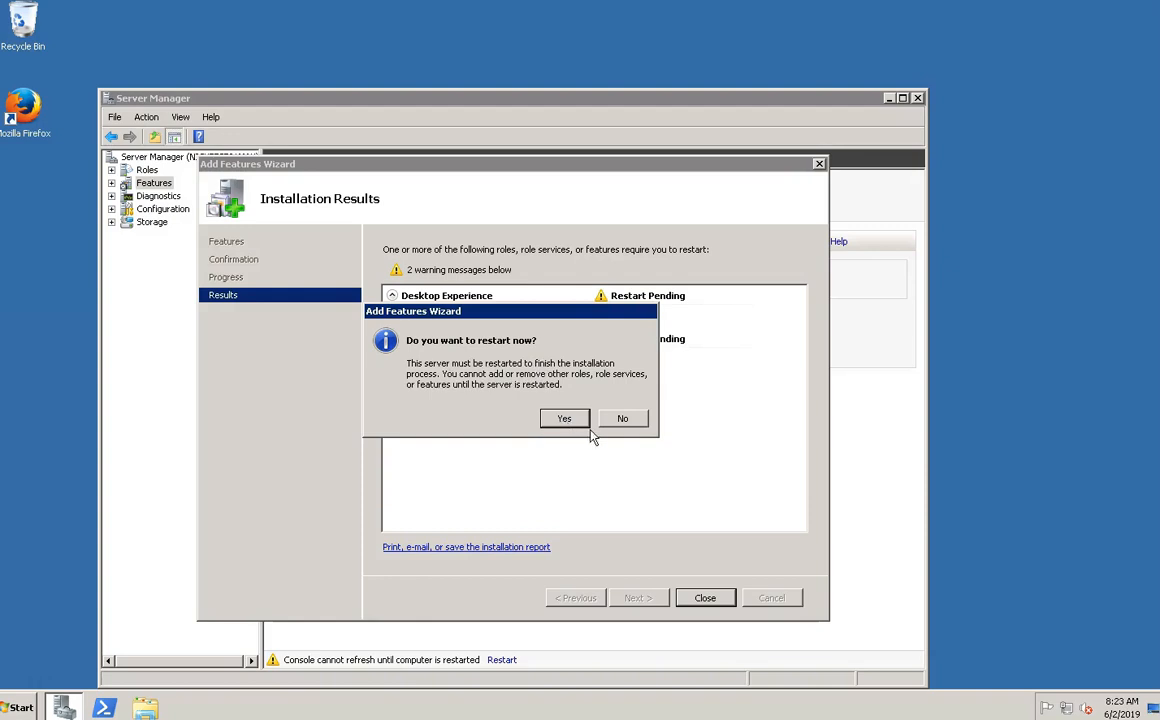
{"action": "mouse_move", "coordinate": [631, 426]}
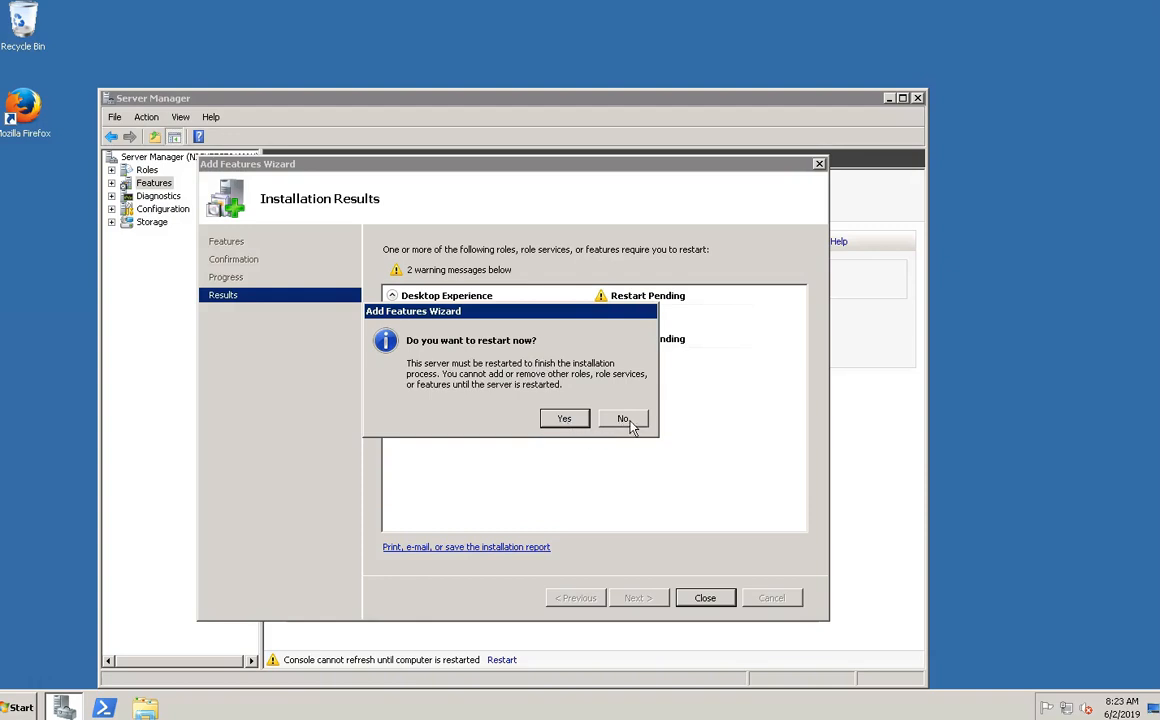
{"action": "mouse_move", "coordinate": [608, 443]}
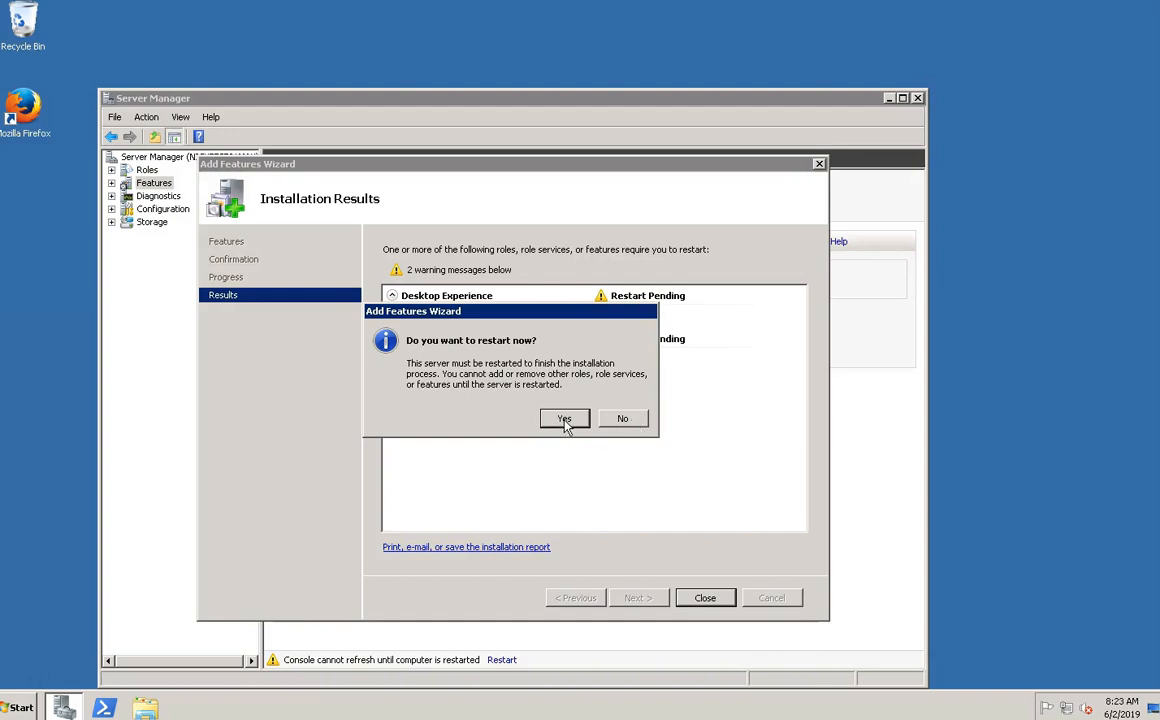
{"action": "left_click", "coordinate": [563, 418]}
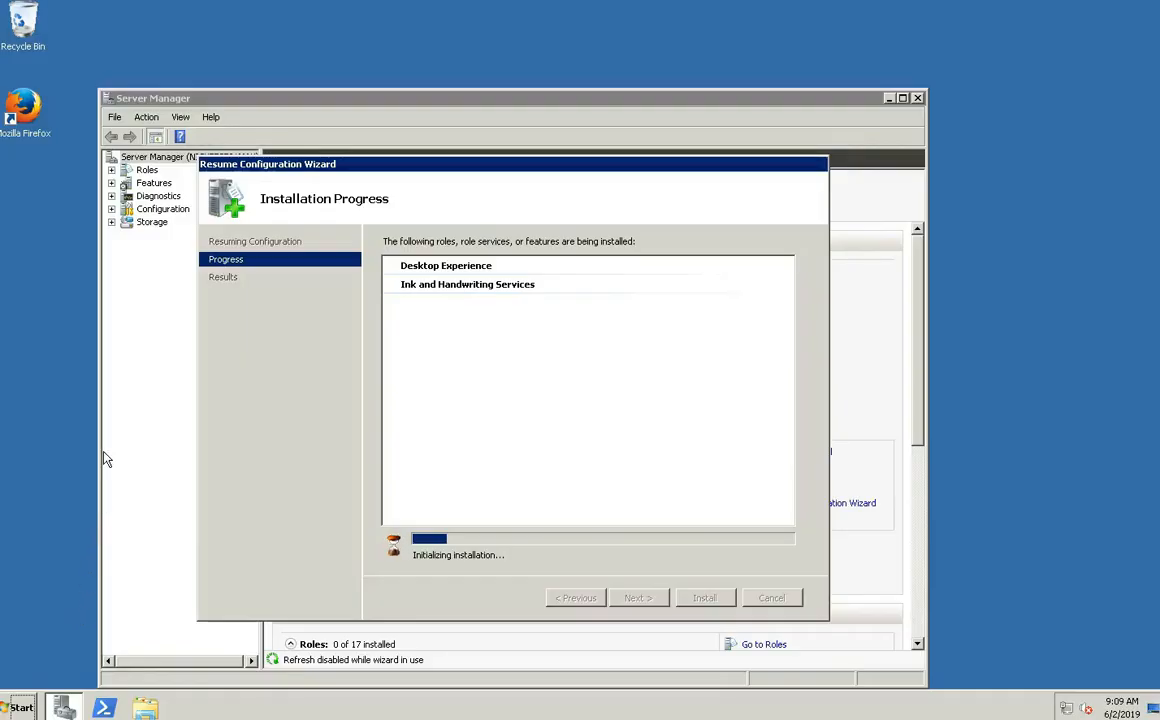
{"action": "mouse_move", "coordinate": [199, 207]}
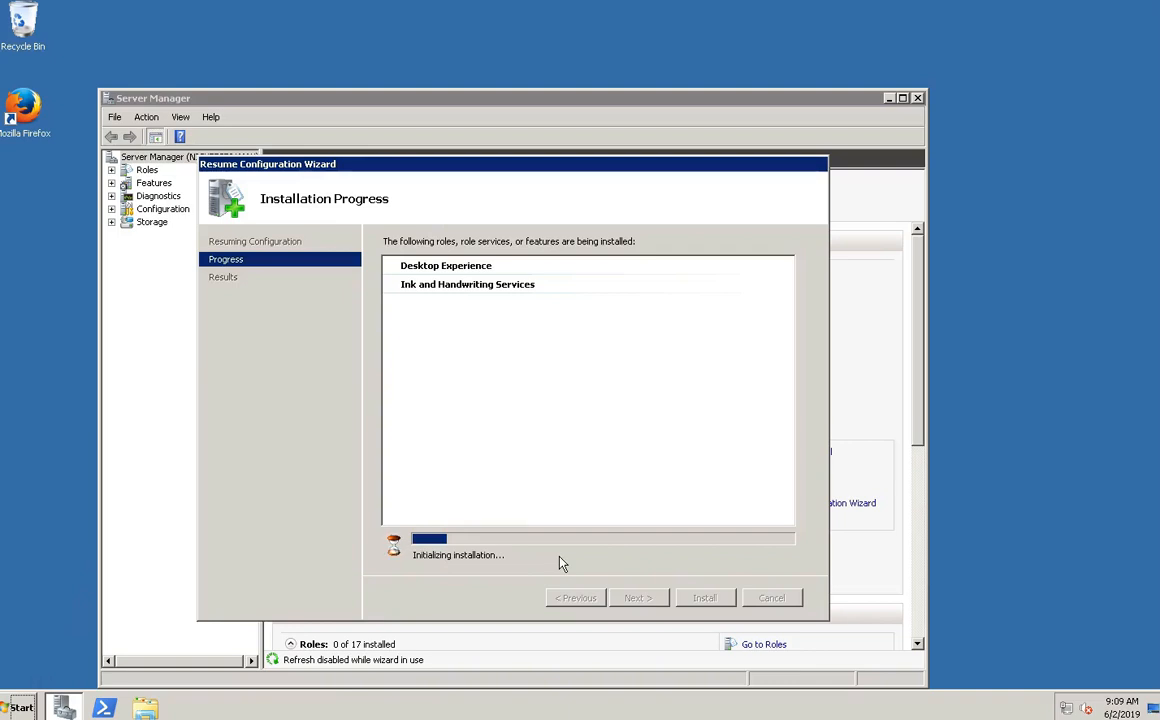
{"action": "mouse_move", "coordinate": [570, 562]}
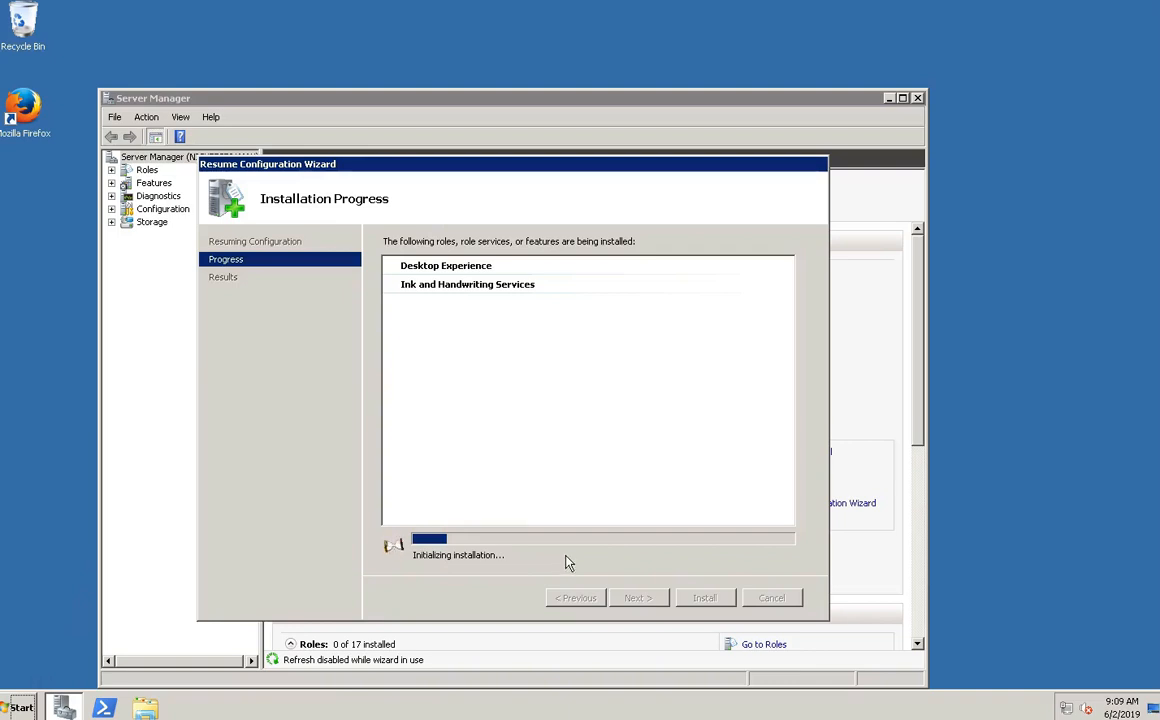
{"action": "mouse_move", "coordinate": [535, 630]}
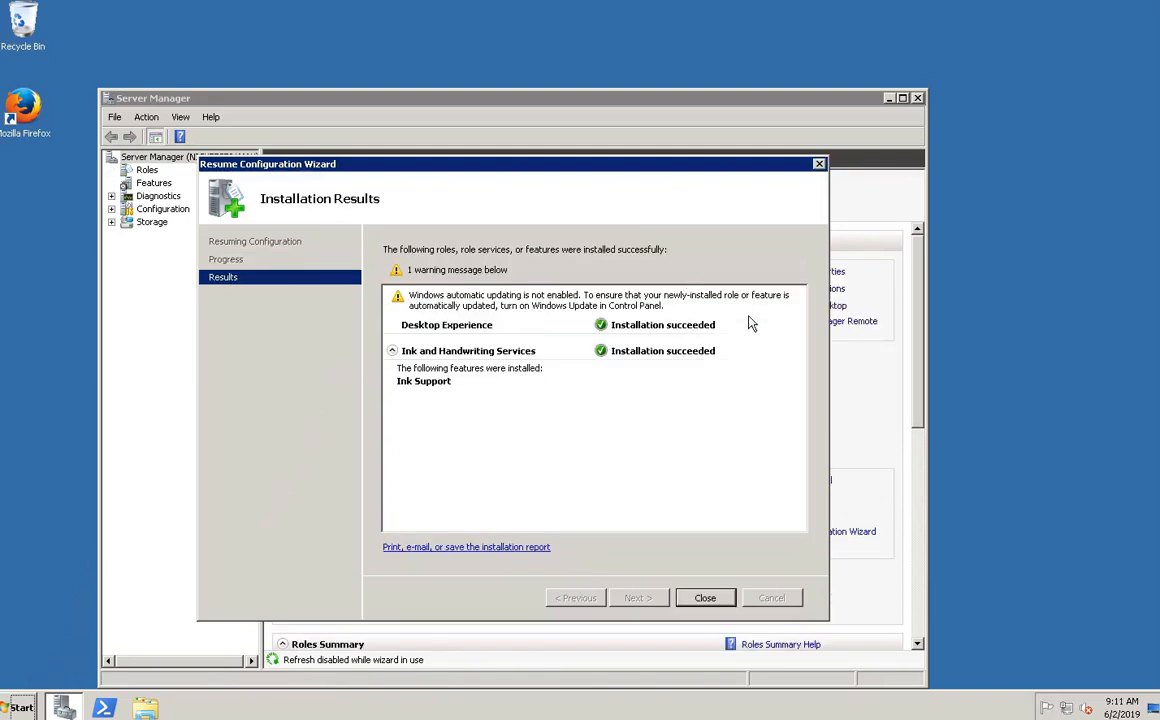
{"action": "mouse_move", "coordinate": [718, 345]}
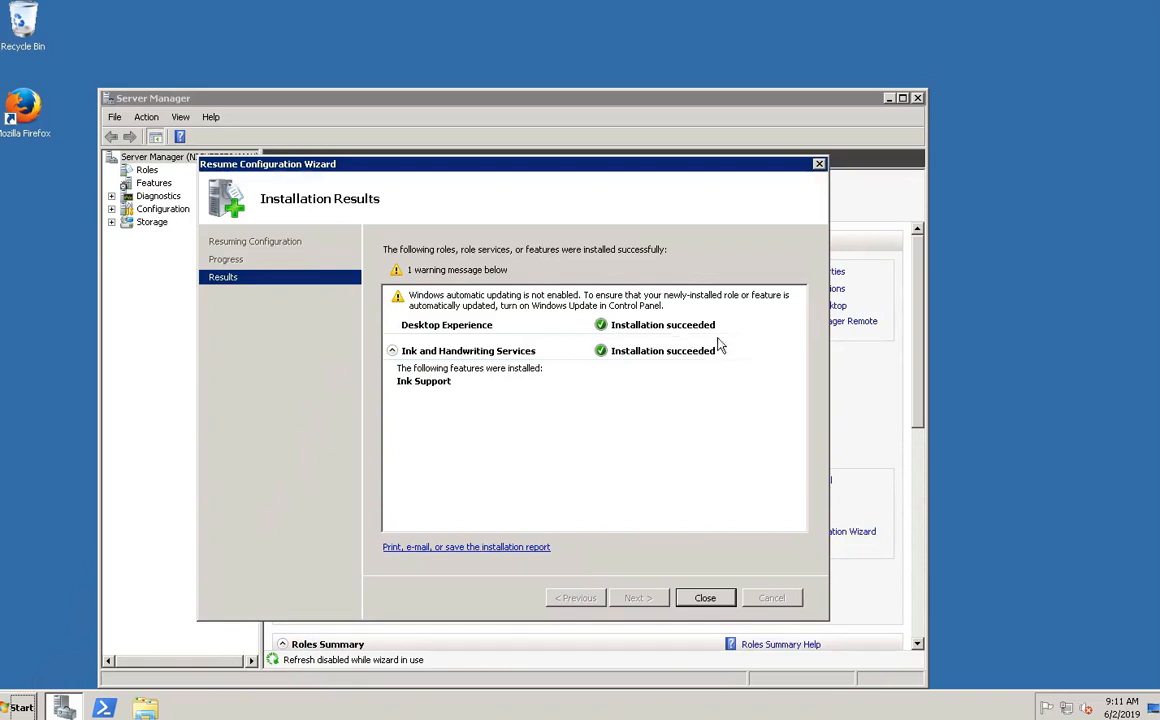
{"action": "mouse_move", "coordinate": [699, 592]}
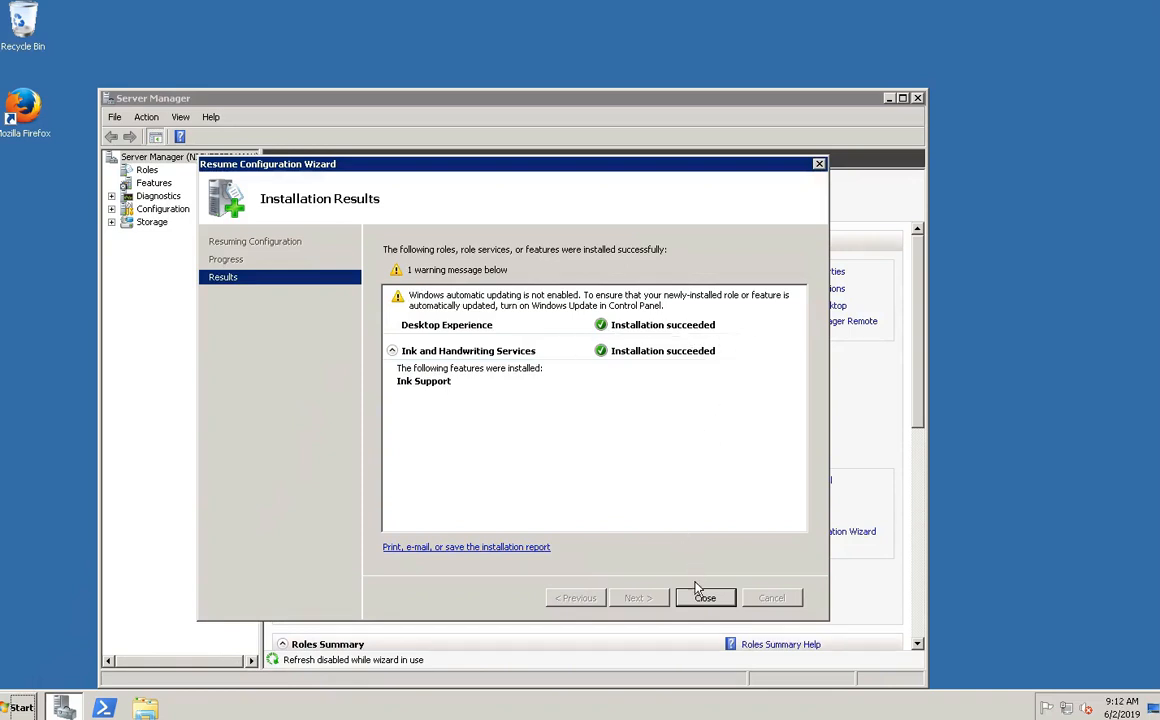
Close the Resume Configuration Wizard results showing both features installed successfully
{"action": "left_click", "coordinate": [705, 597]}
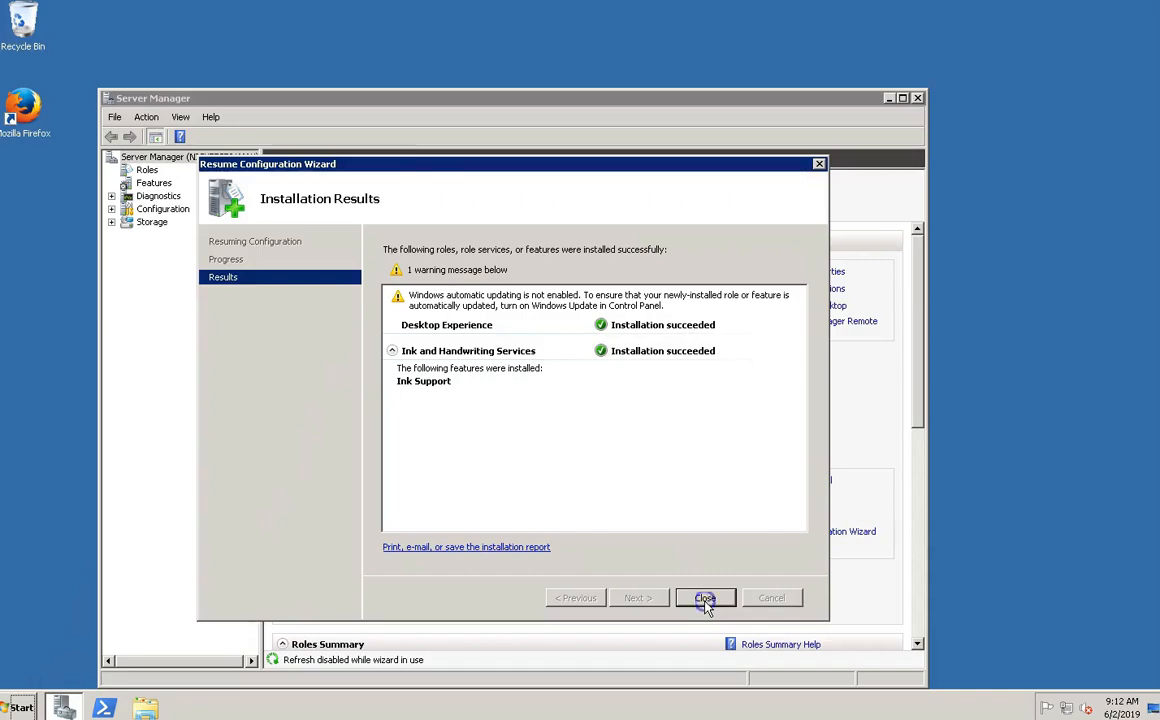